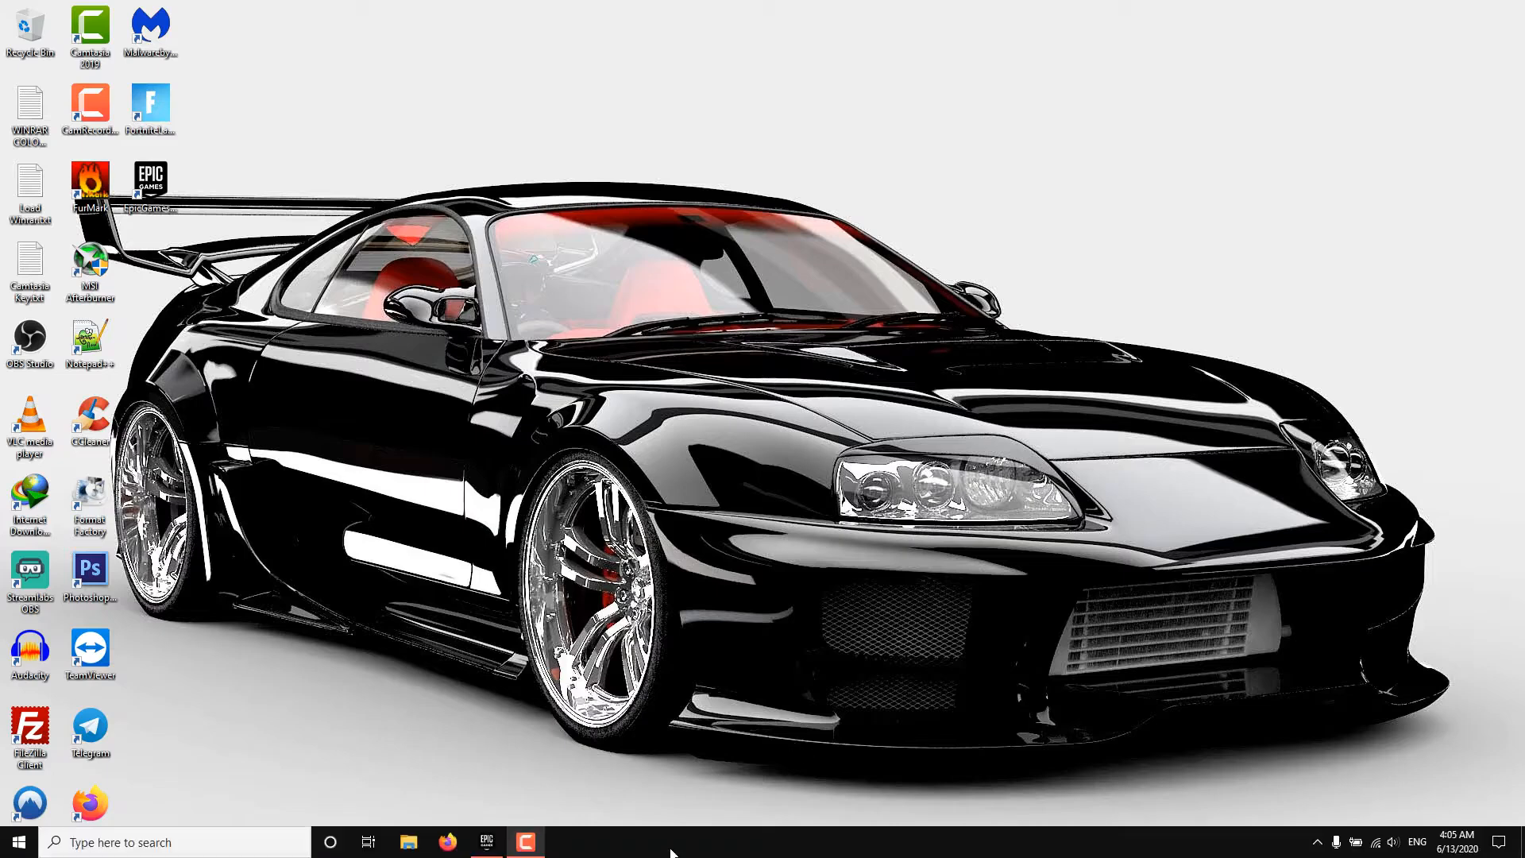
pyautogui.moveTo(746, 840)
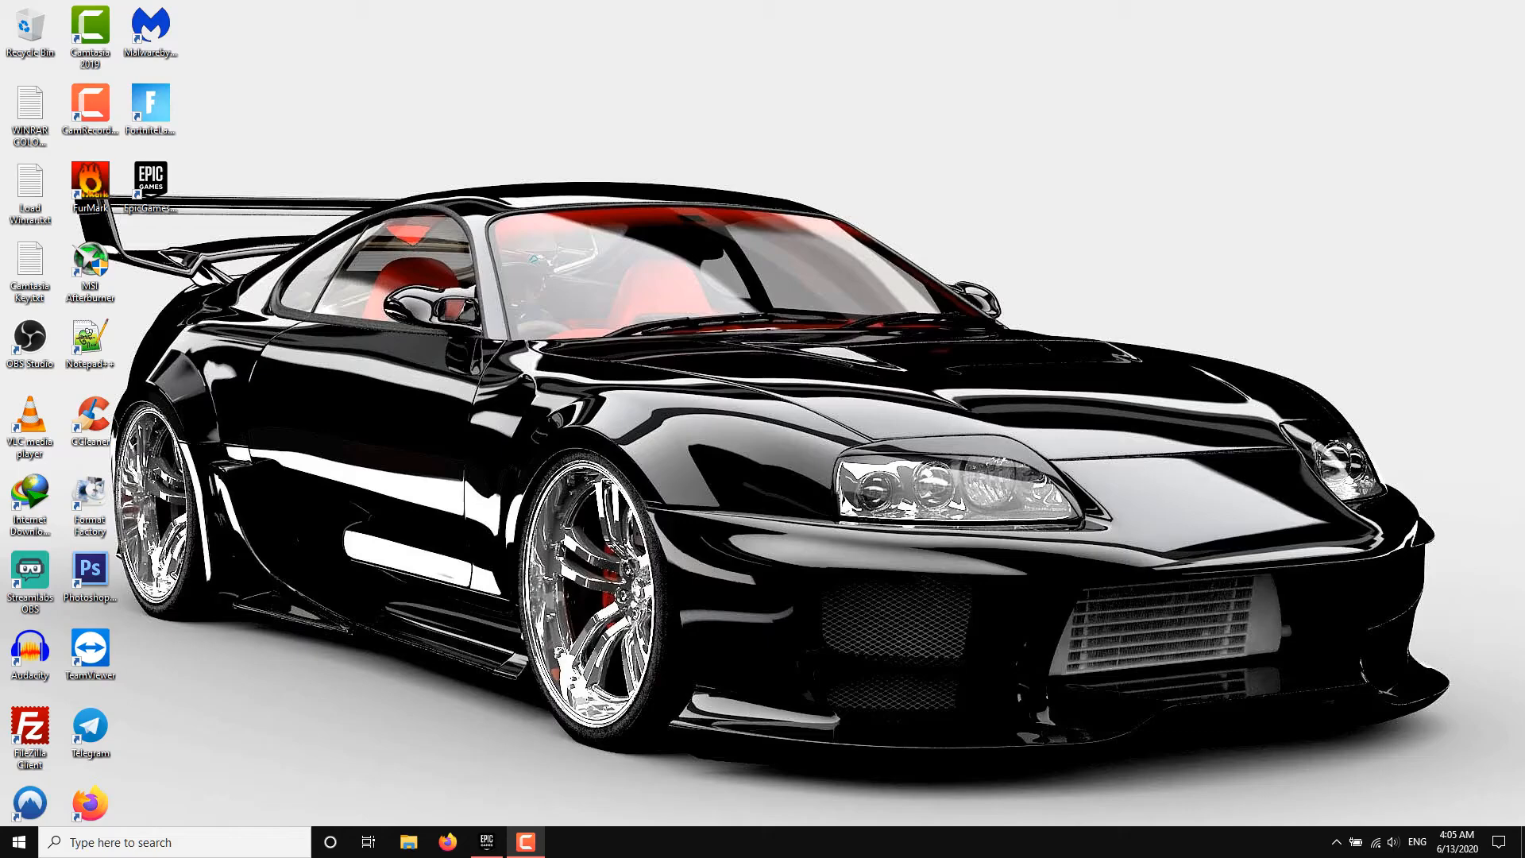
# Step: Launch Fortnite and dismiss the Easy Anti-Cheat 1053 'Couldn't start the game' error
pyautogui.click(485, 842)
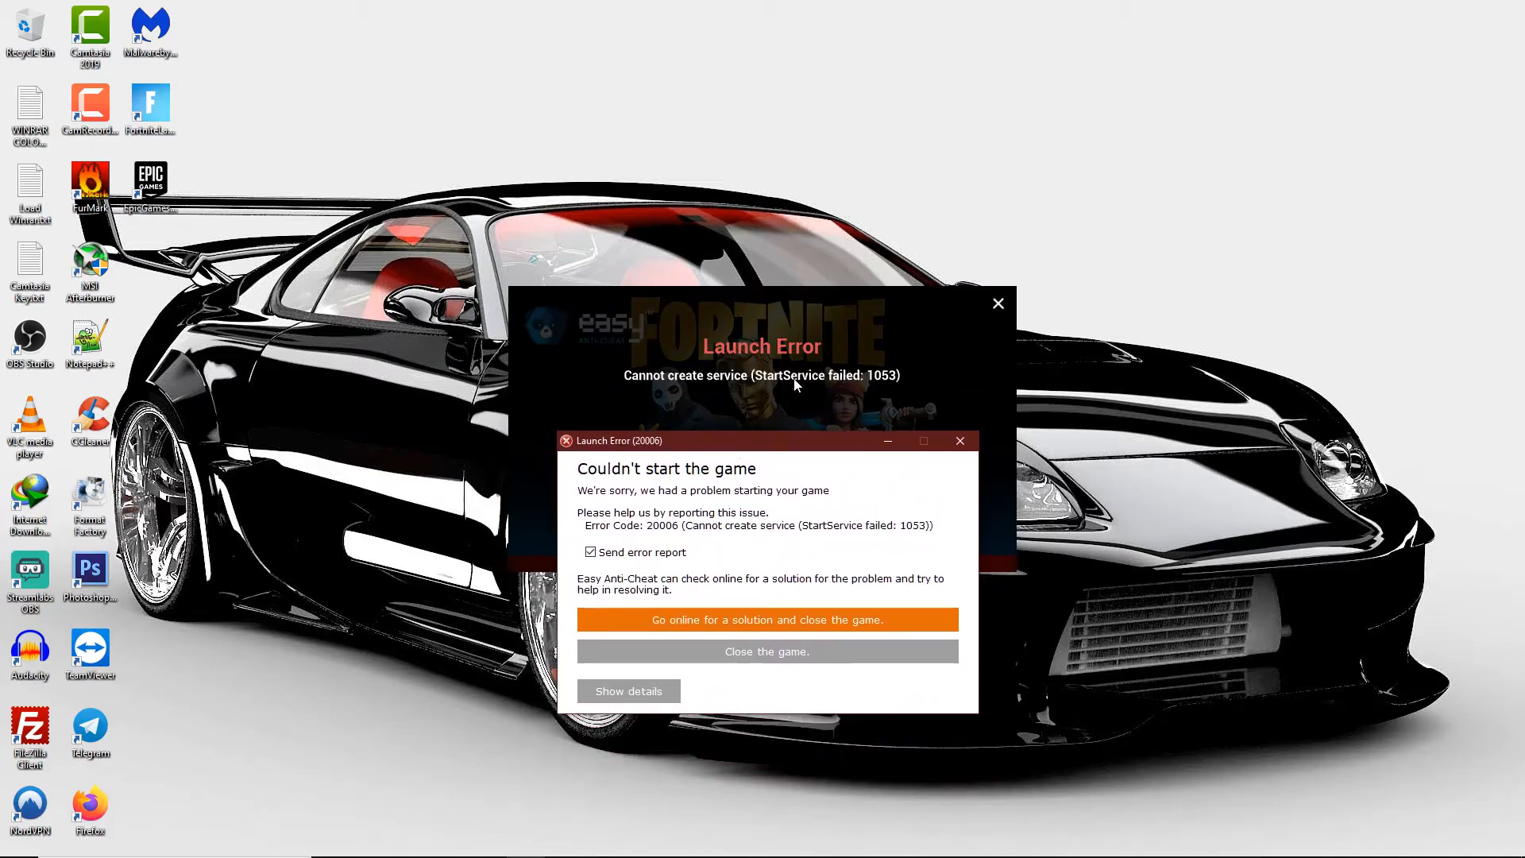
pyautogui.moveTo(884, 383)
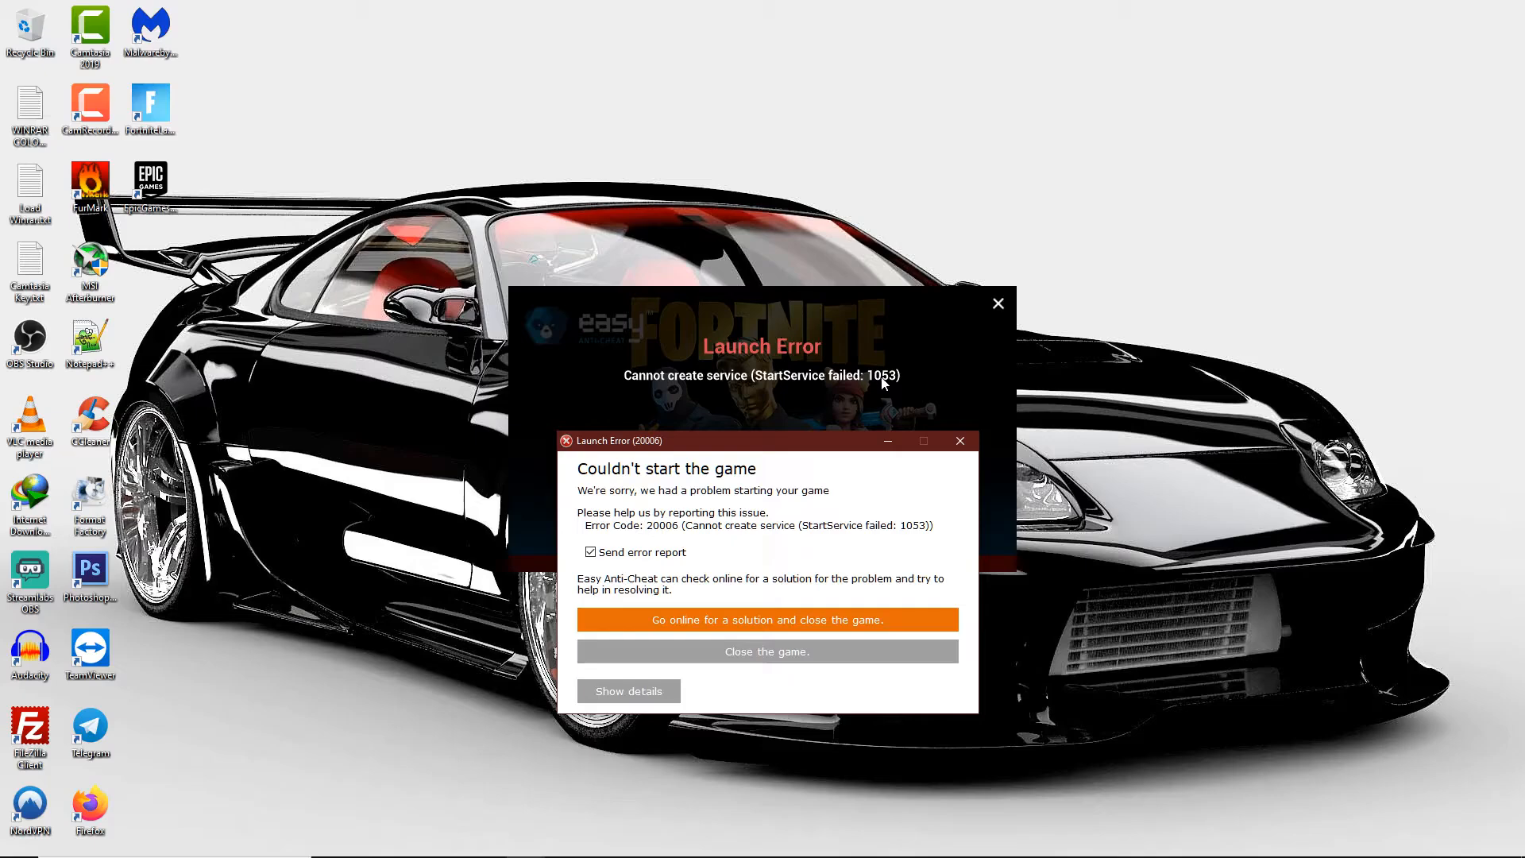
pyautogui.moveTo(661, 490)
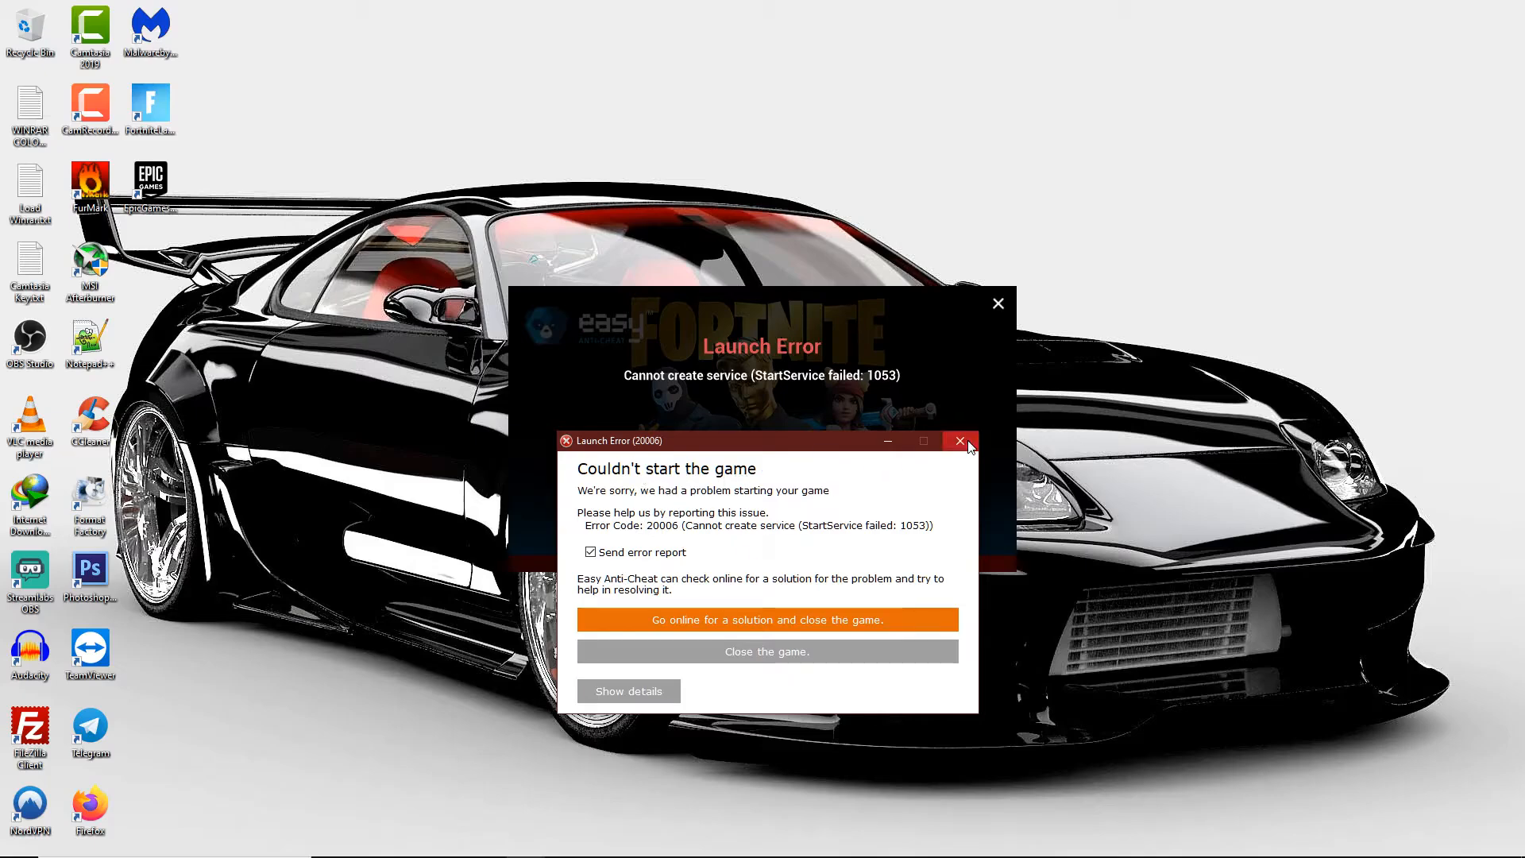
pyautogui.click(961, 441)
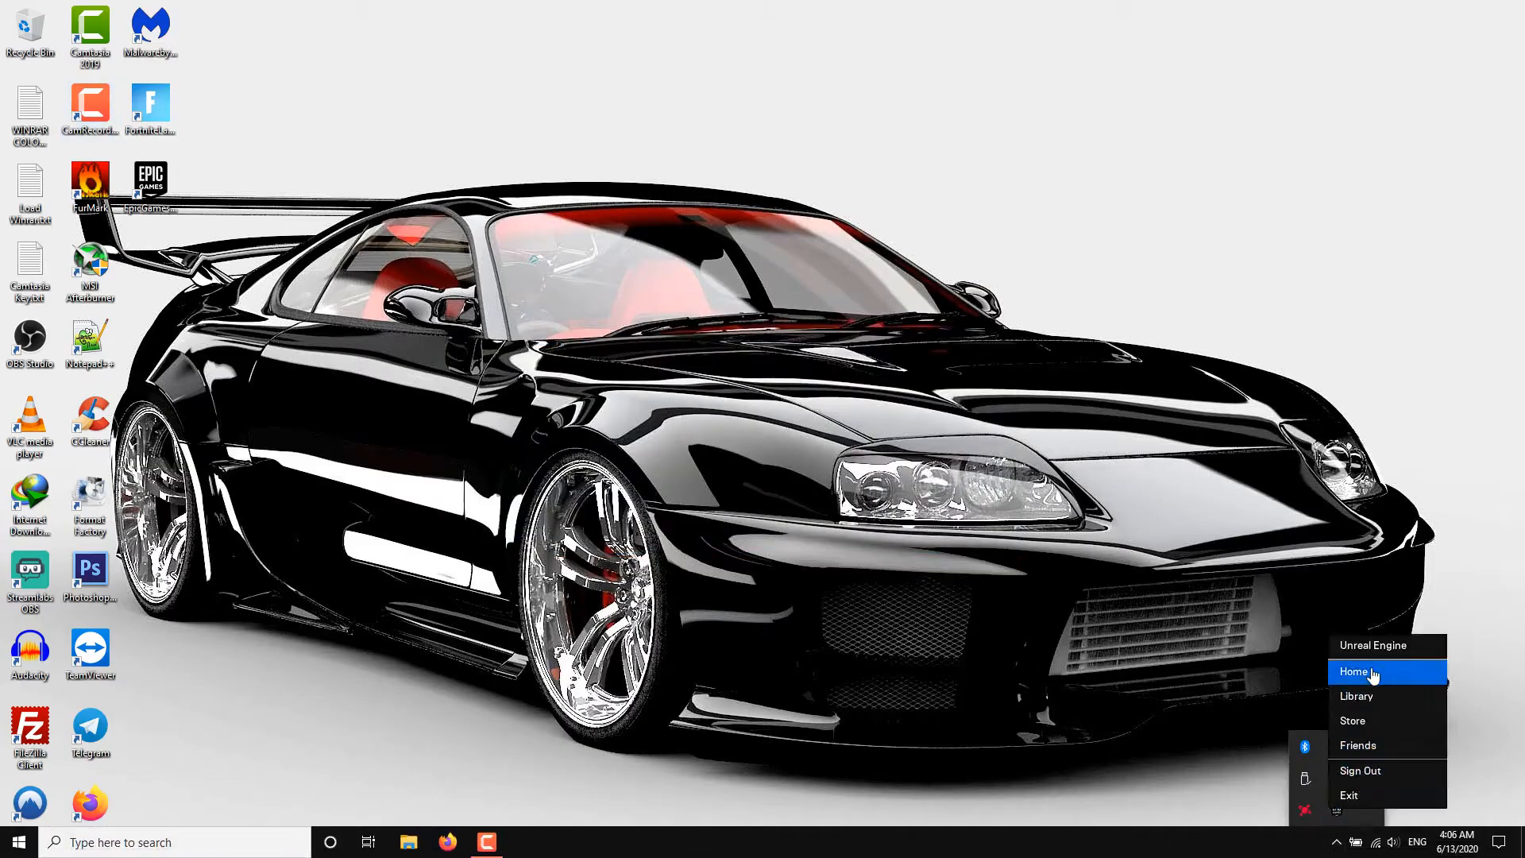
# Step: Show the launcher Library with Fortnite and open File Explorer from the taskbar
pyautogui.click(1355, 671)
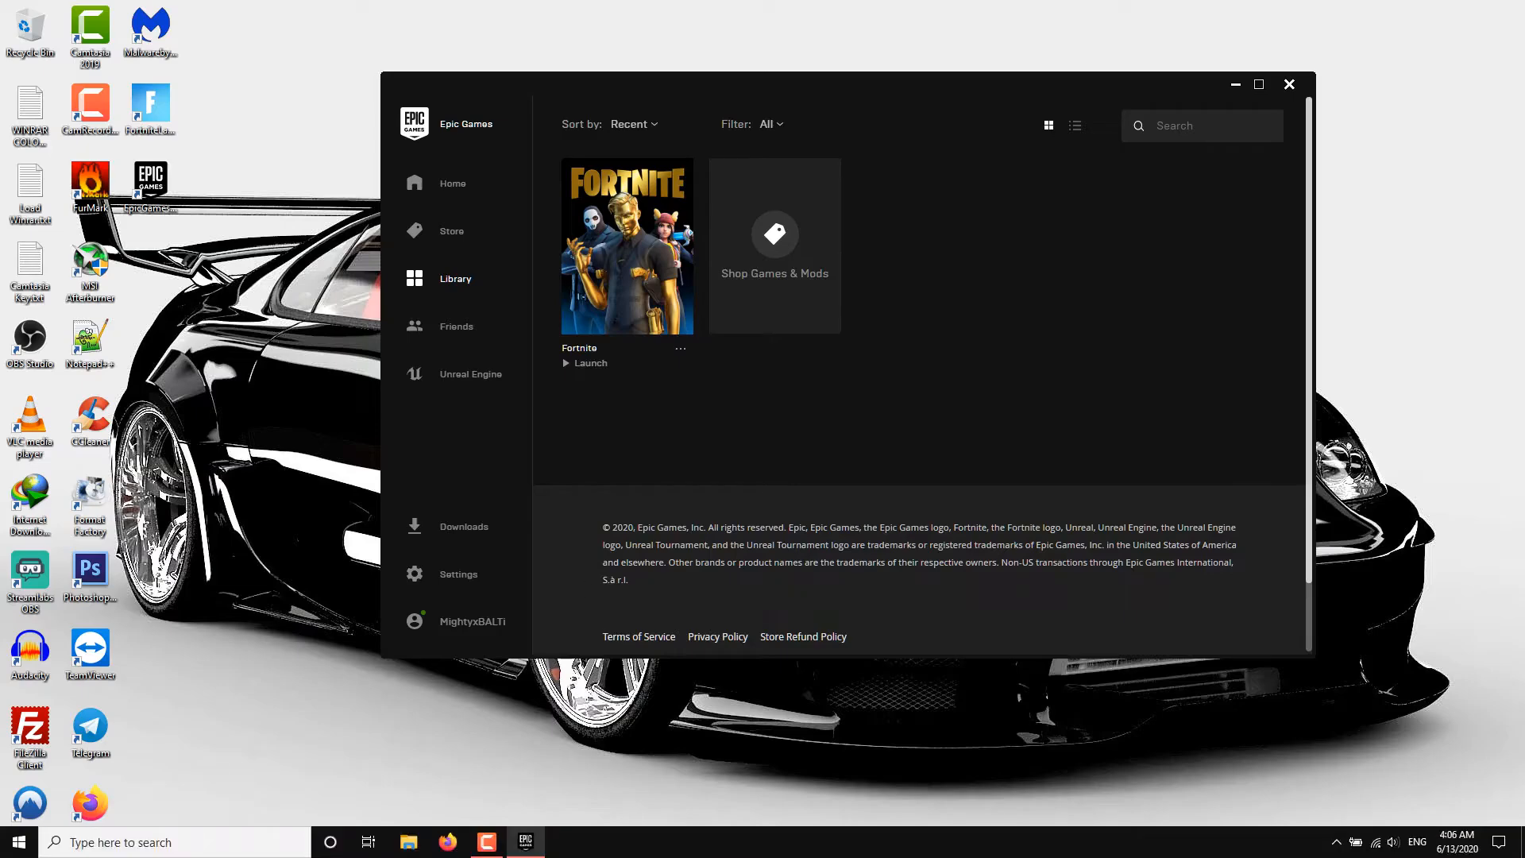
pyautogui.click(408, 842)
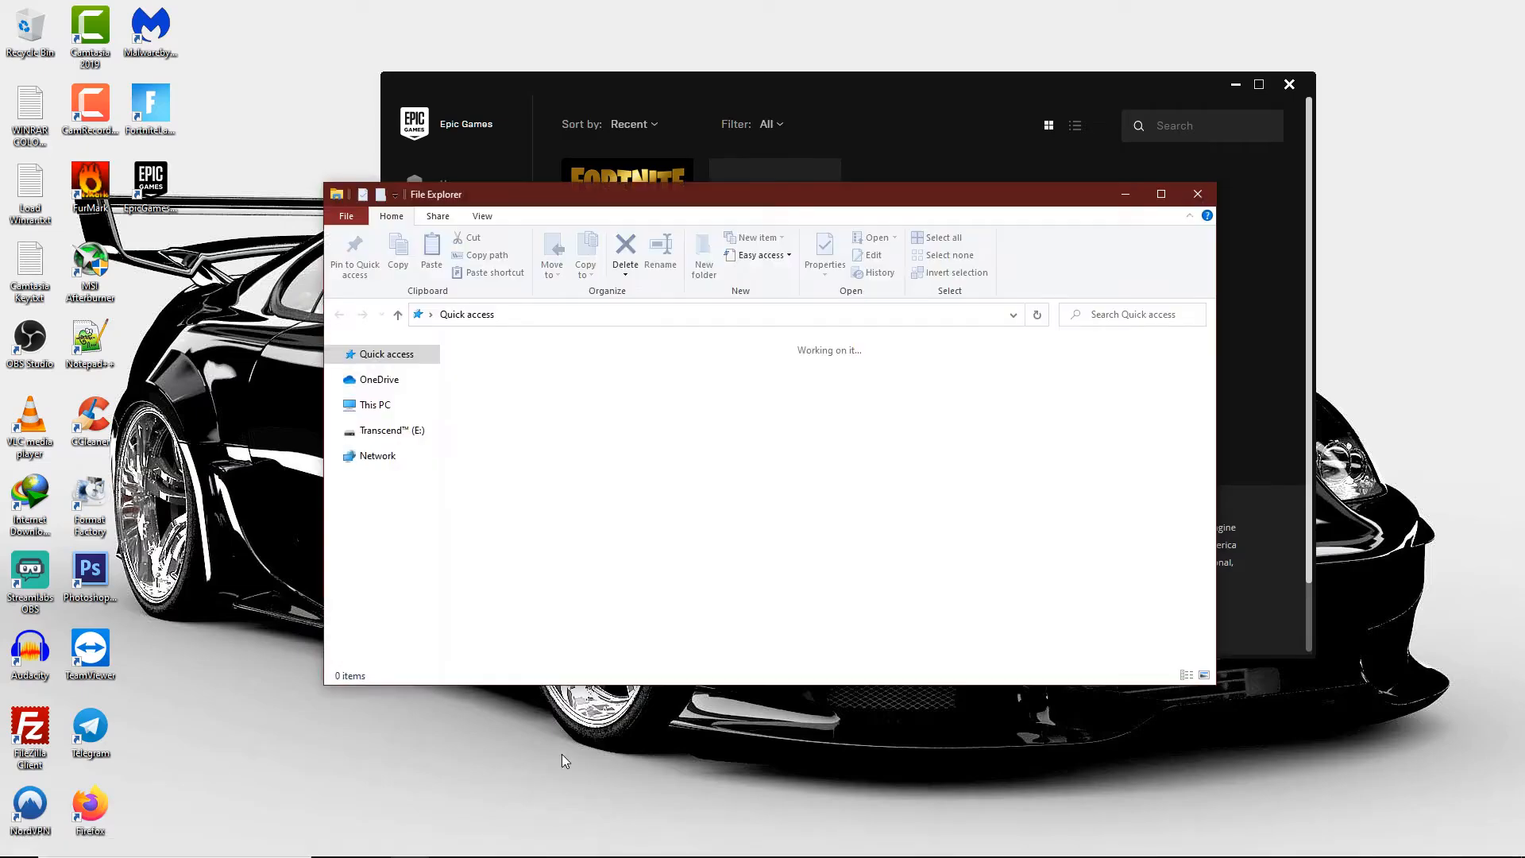
# Step: Open the Transcend (E:) drive and go into Epic Games > Fortnite > FortniteGame
pyautogui.click(375, 404)
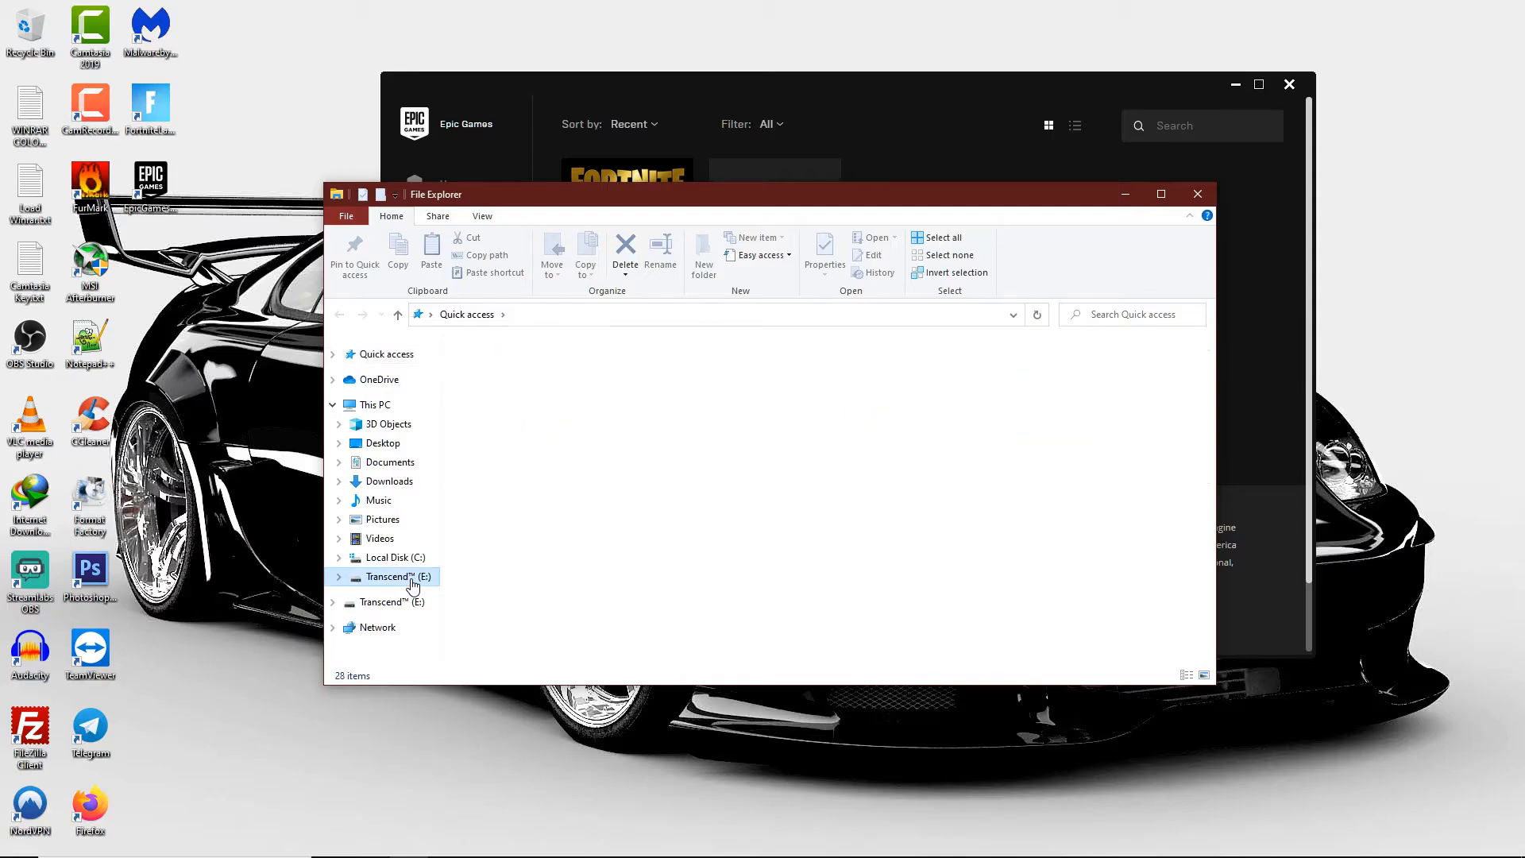
pyautogui.click(394, 577)
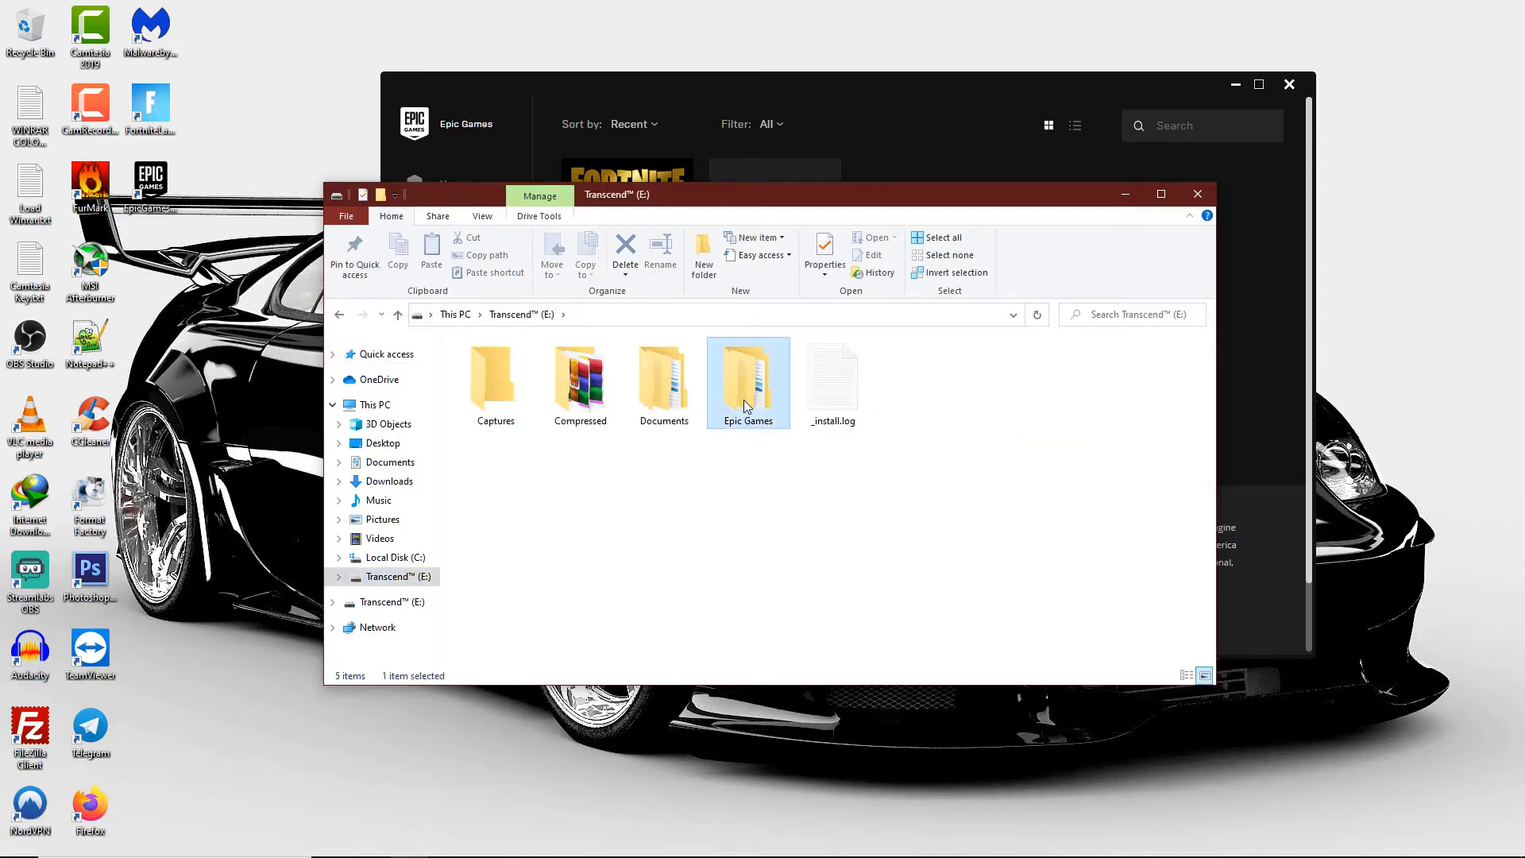
pyautogui.doubleClick(748, 379)
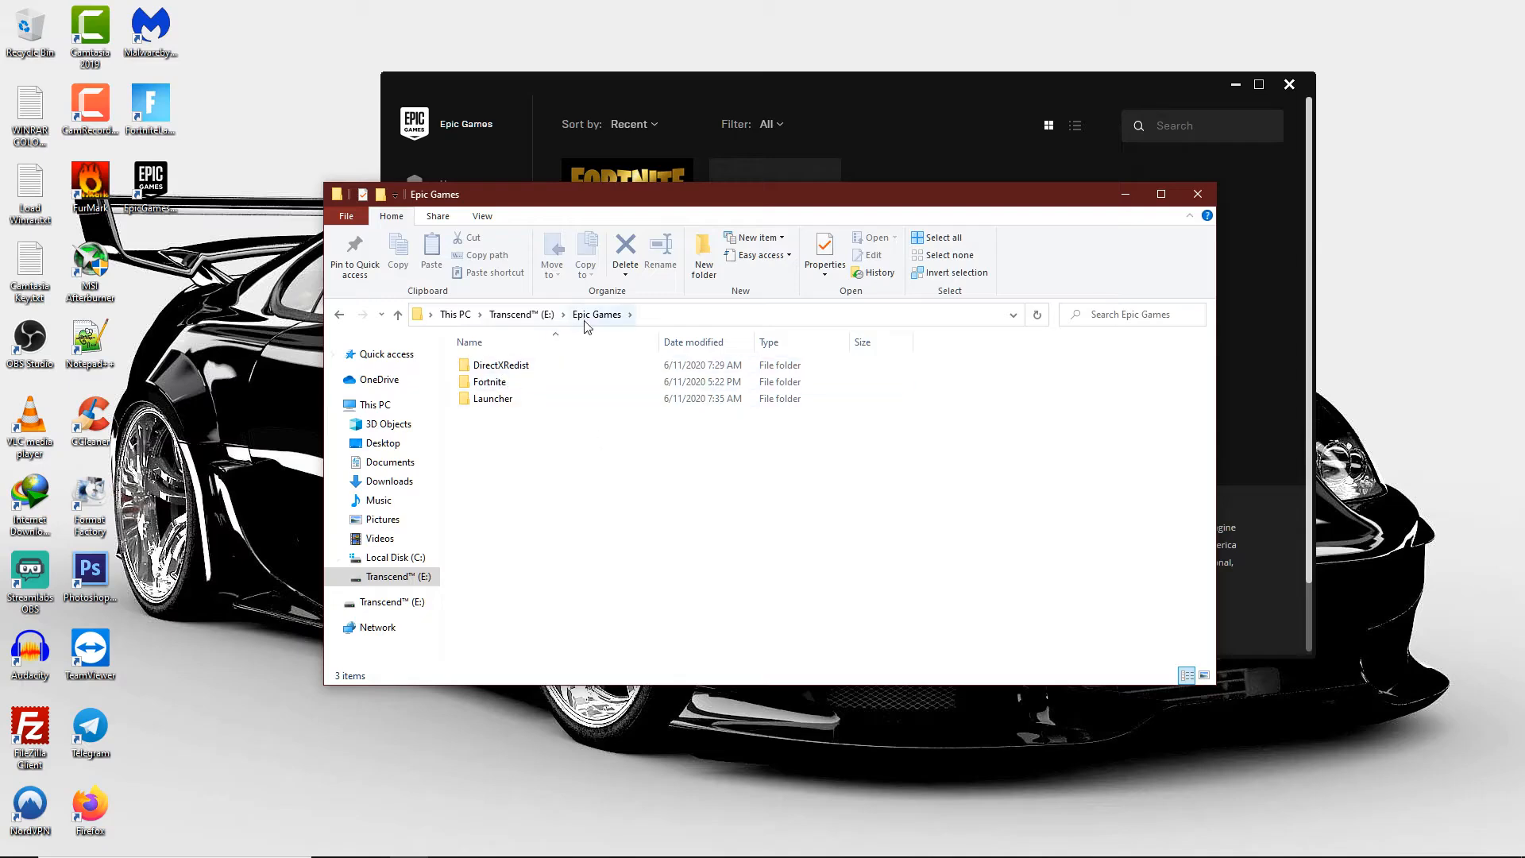
pyautogui.doubleClick(488, 382)
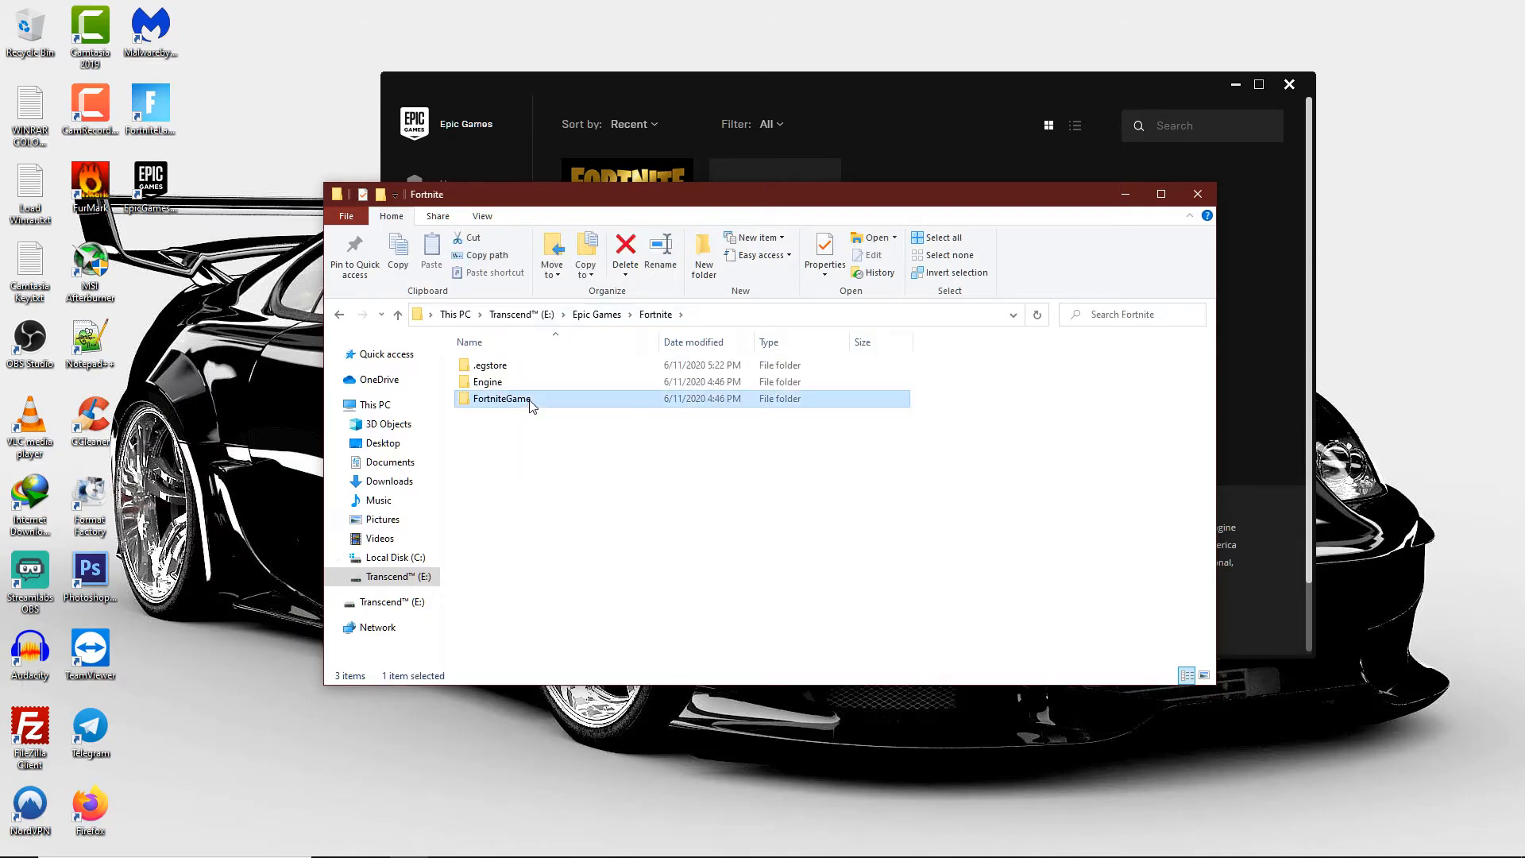
pyautogui.doubleClick(501, 399)
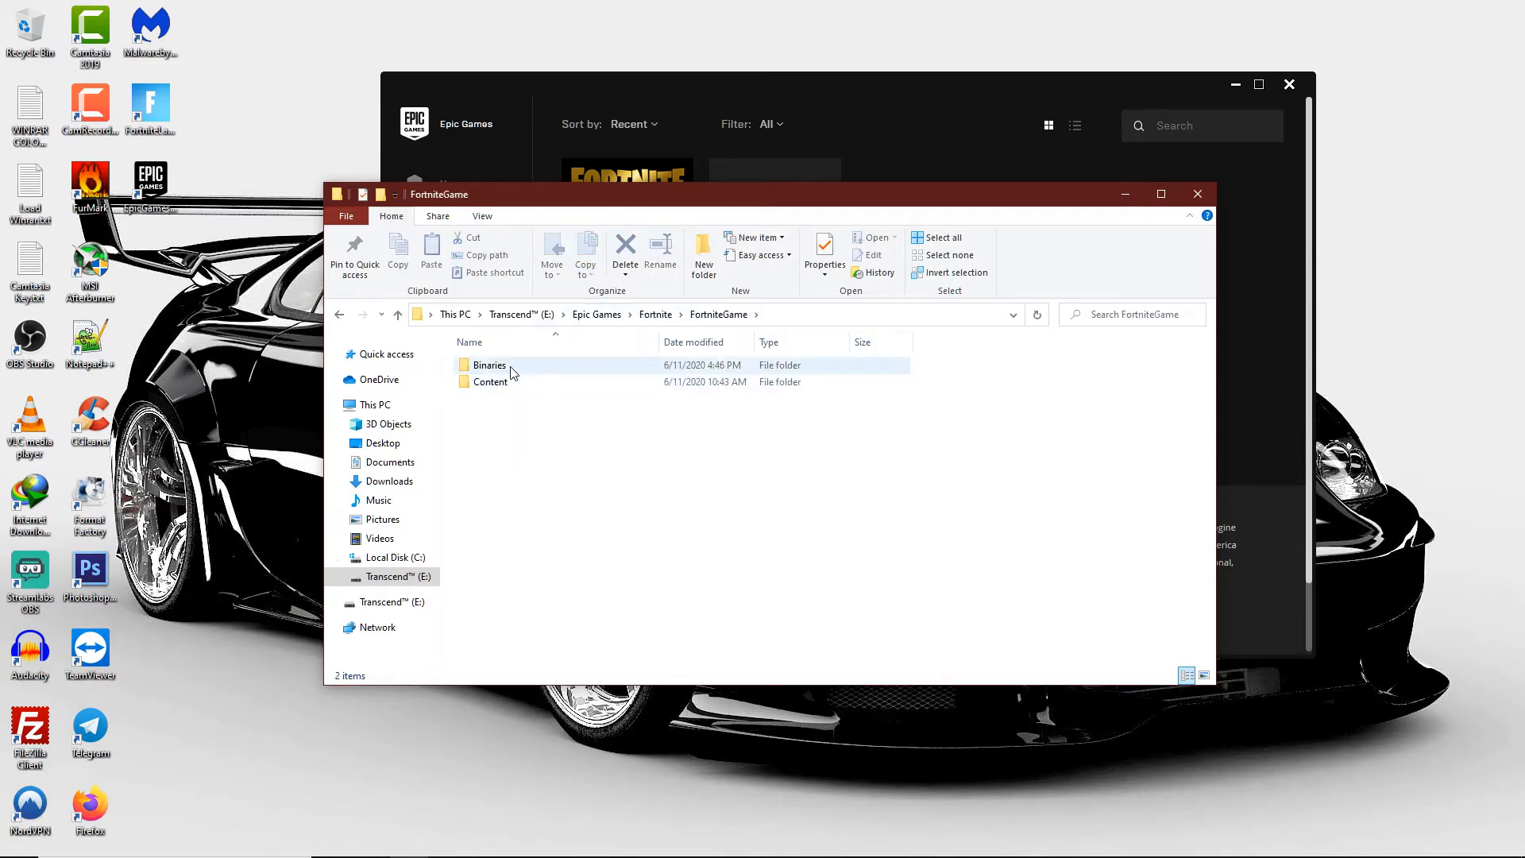
# Step: Open Binaries > Win64 and then the EasyAntiCheat folder
pyautogui.doubleClick(488, 365)
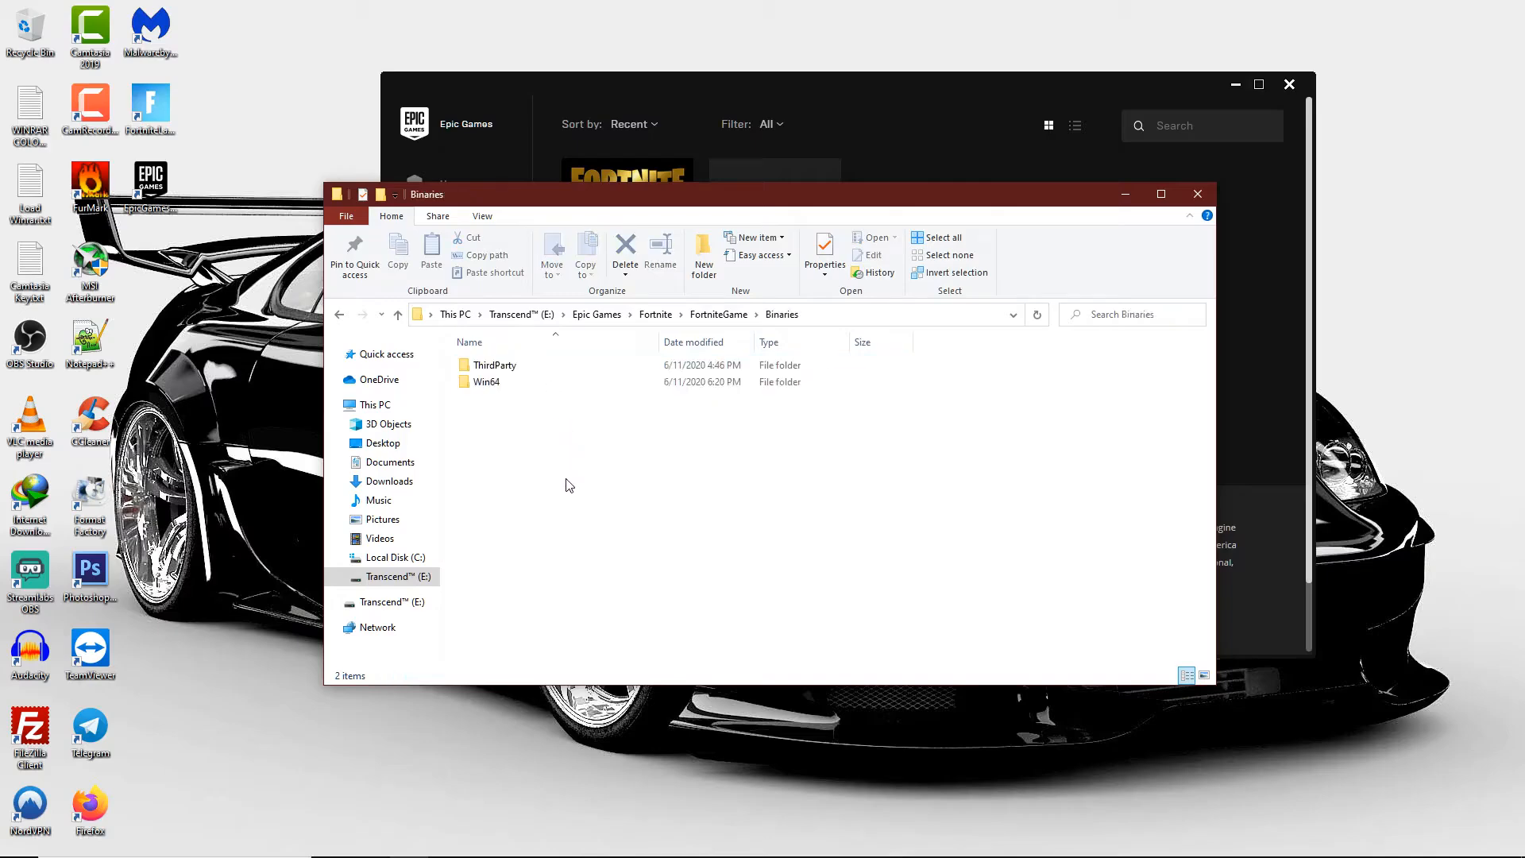
pyautogui.click(486, 381)
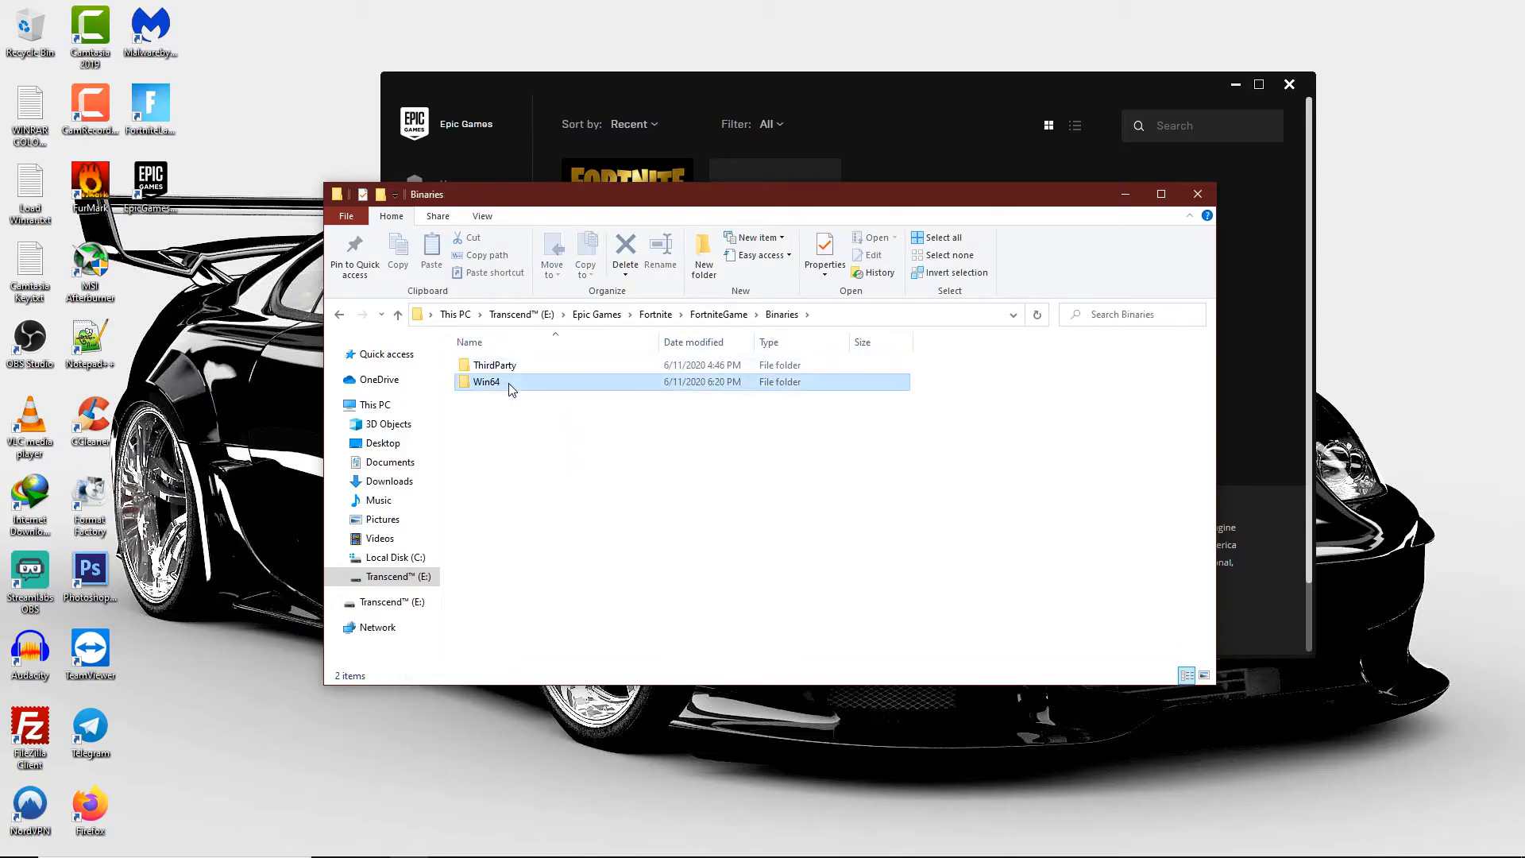
pyautogui.doubleClick(485, 381)
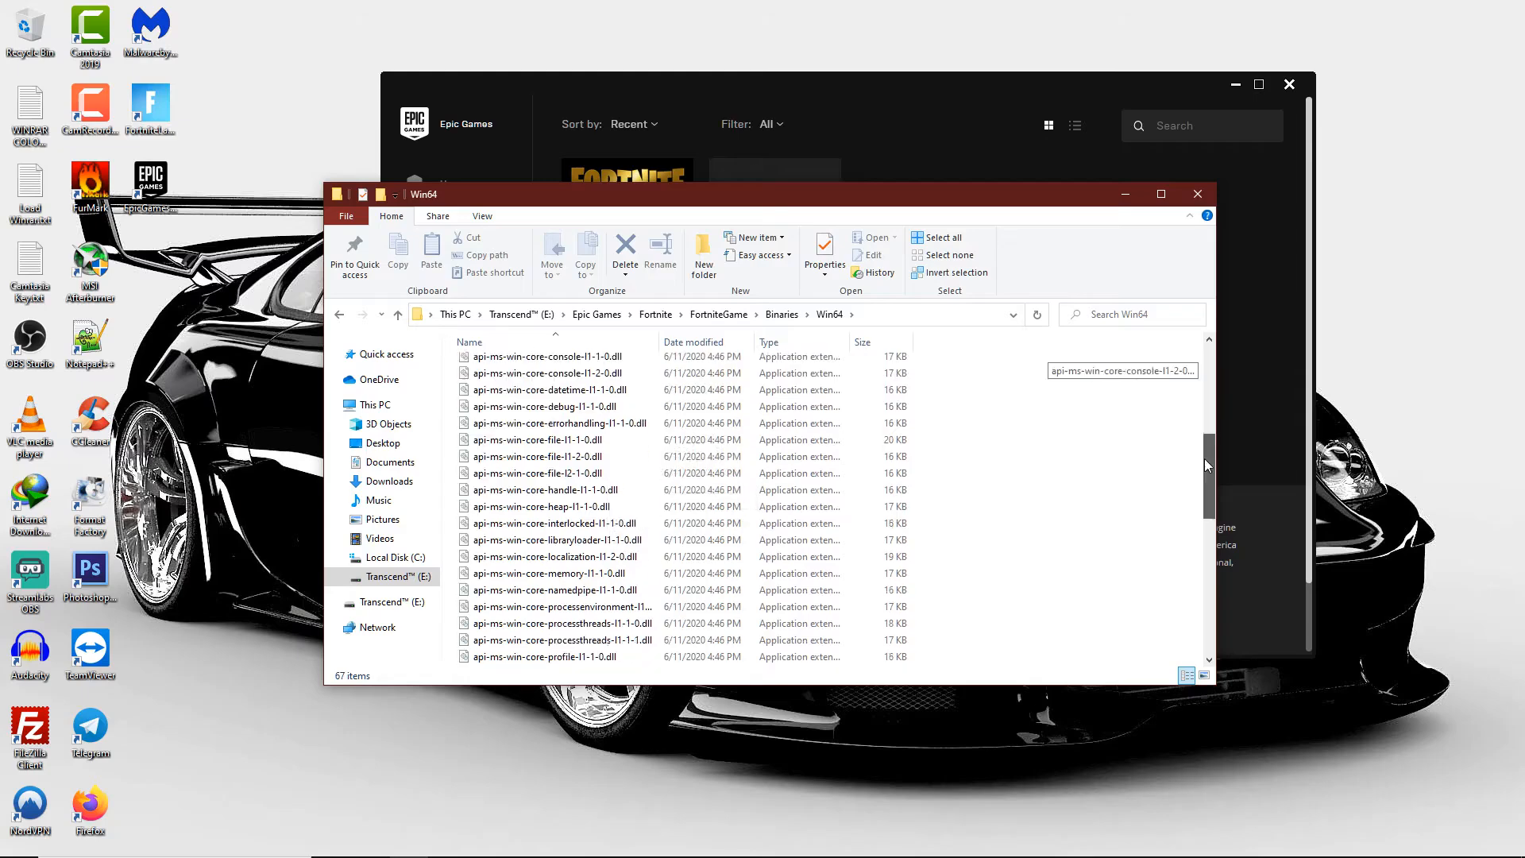
pyautogui.scroll(-3)
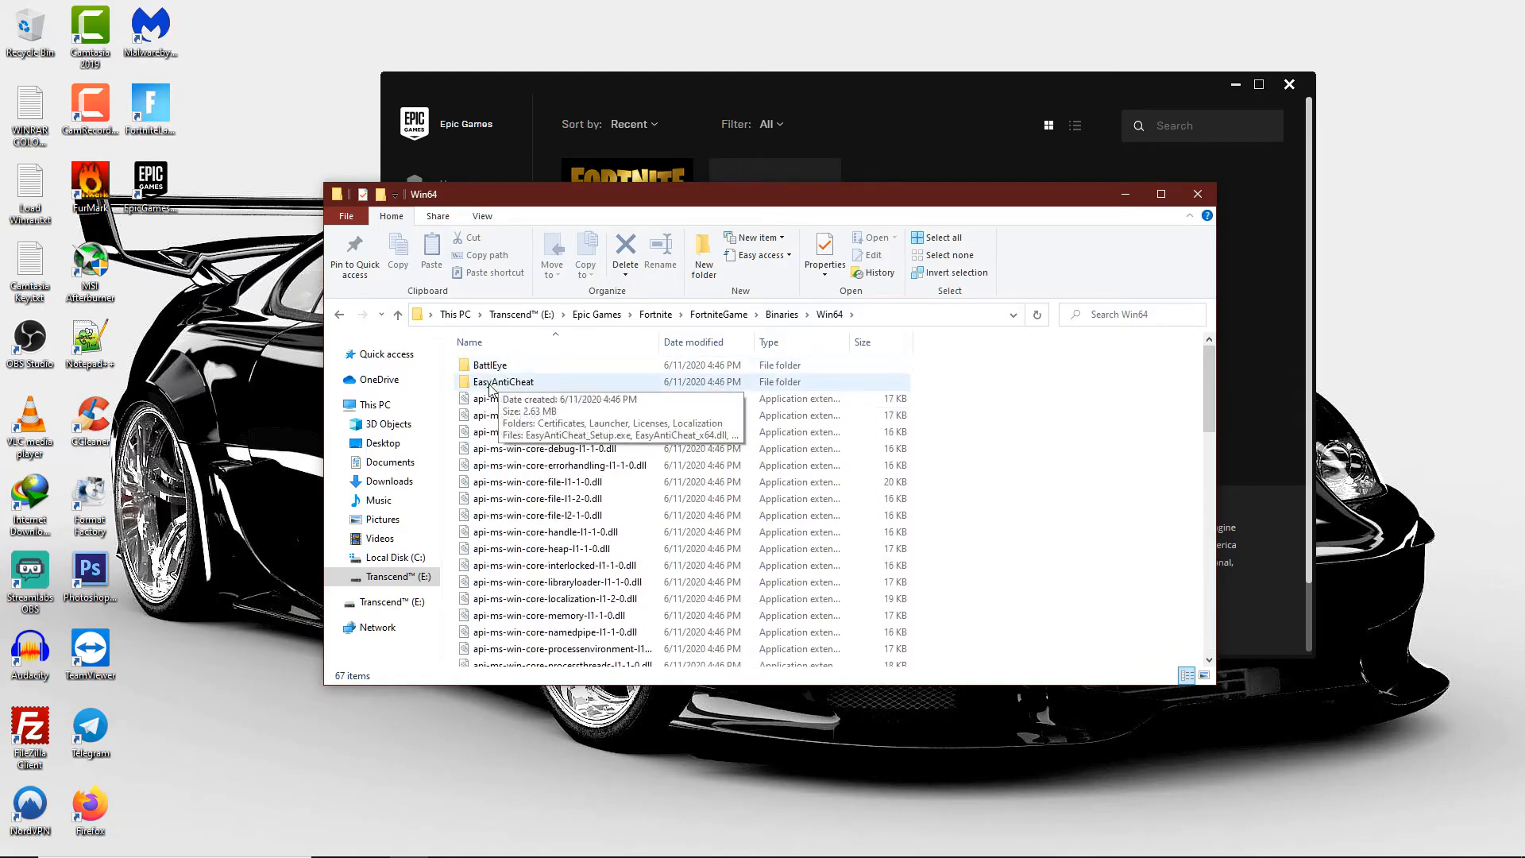
pyautogui.doubleClick(502, 381)
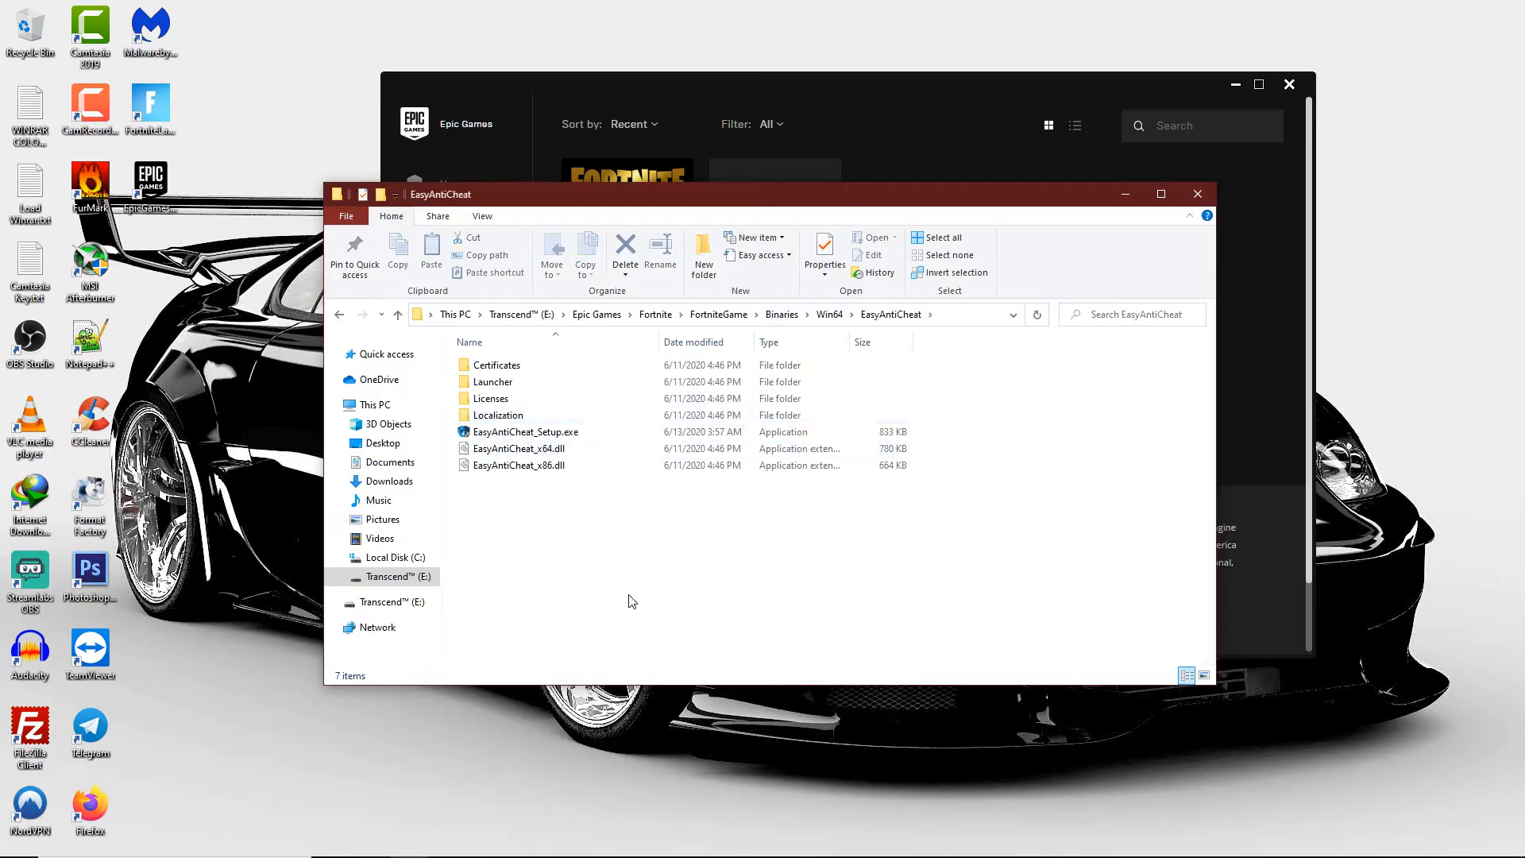
# Step: Run EasyAntiCheat_Setup.exe, install Easy Anti-Cheat, and close setup after success
pyautogui.rightClick(525, 432)
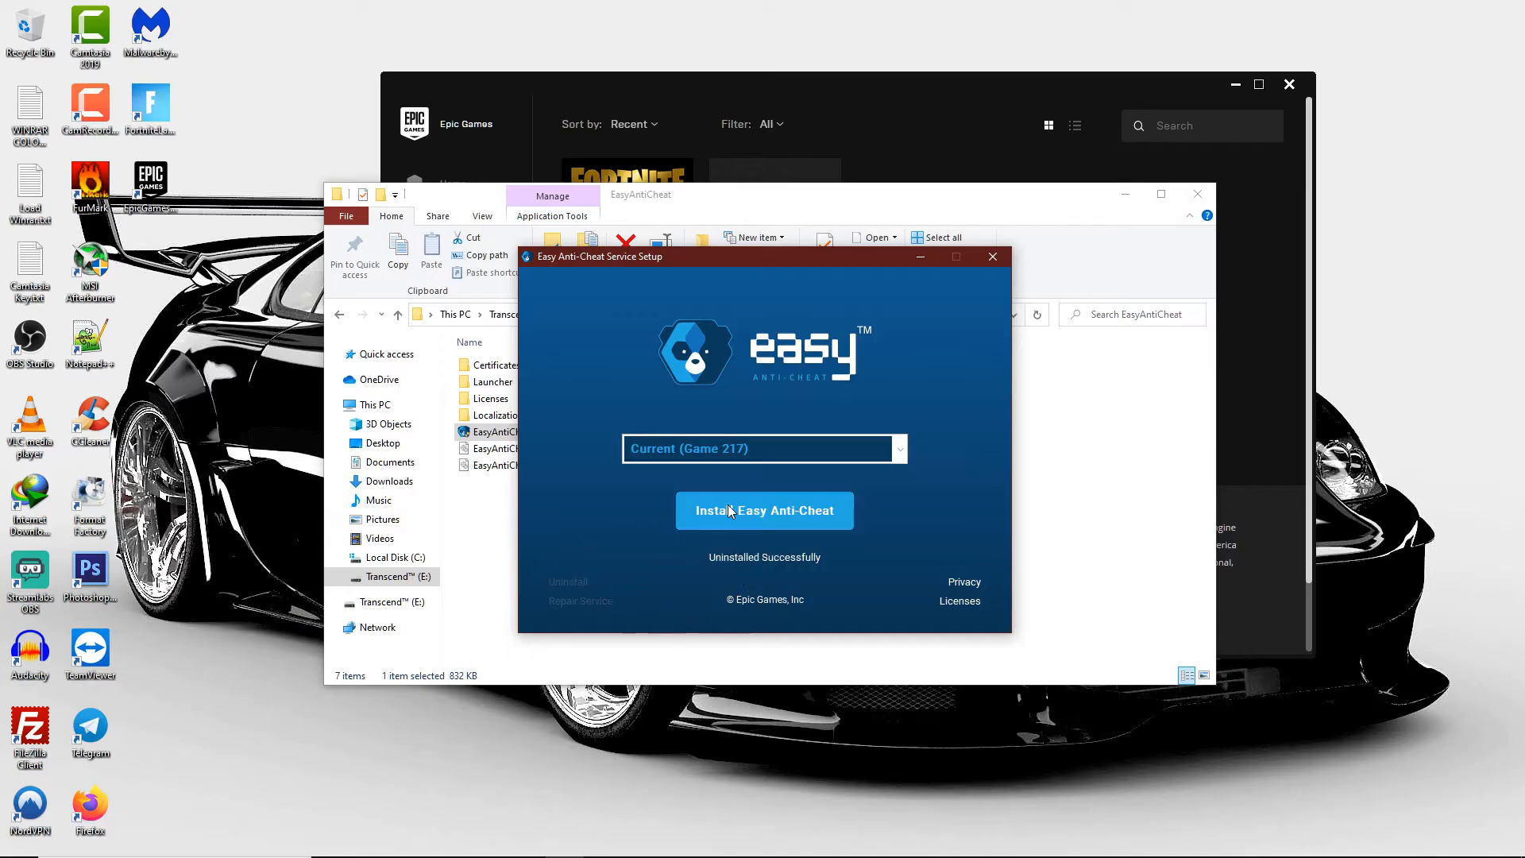
pyautogui.click(764, 511)
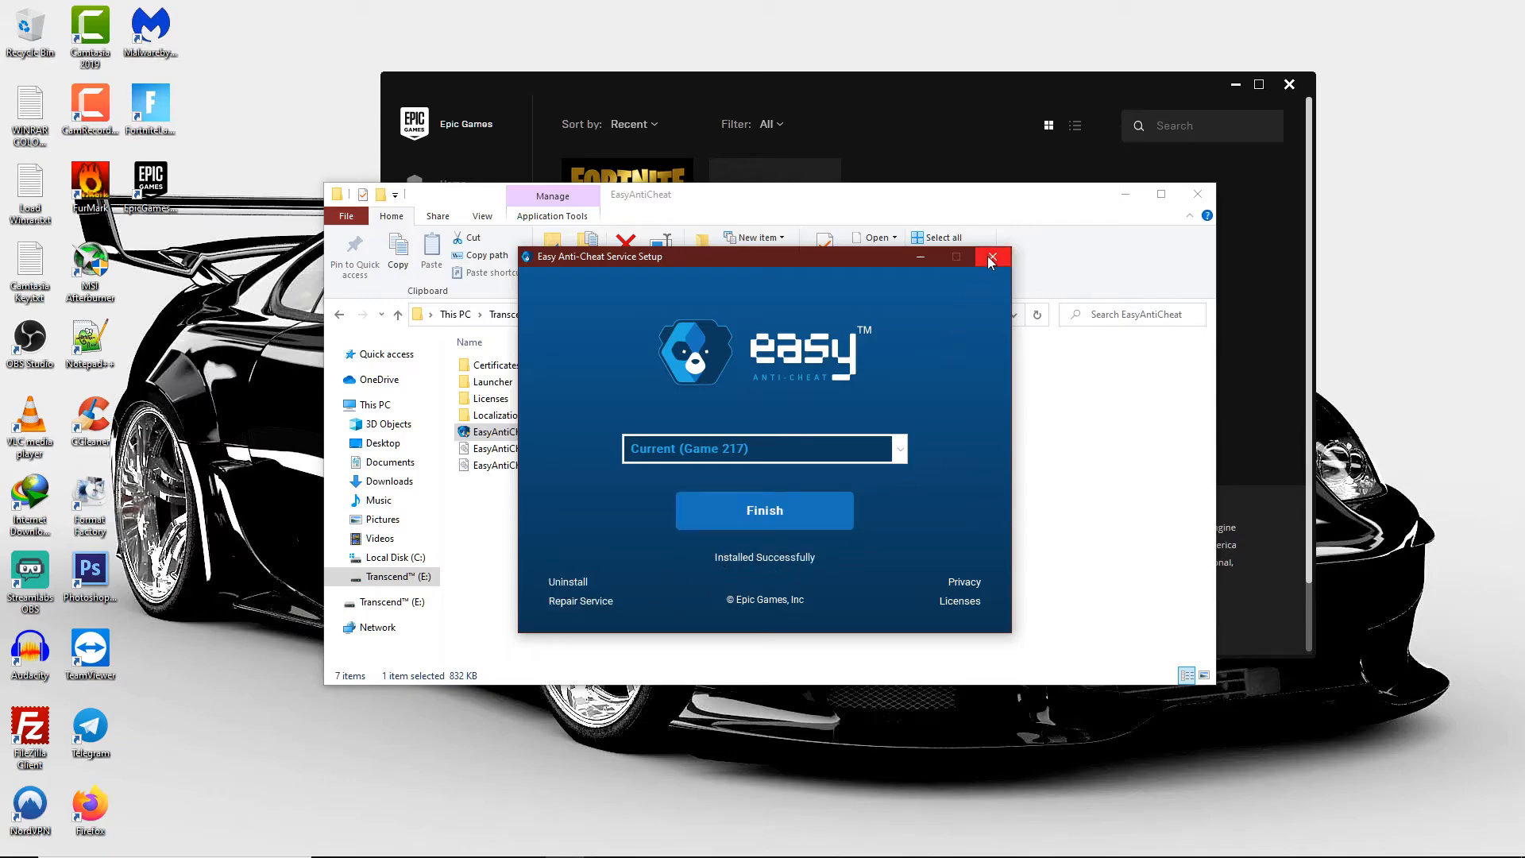
pyautogui.click(992, 257)
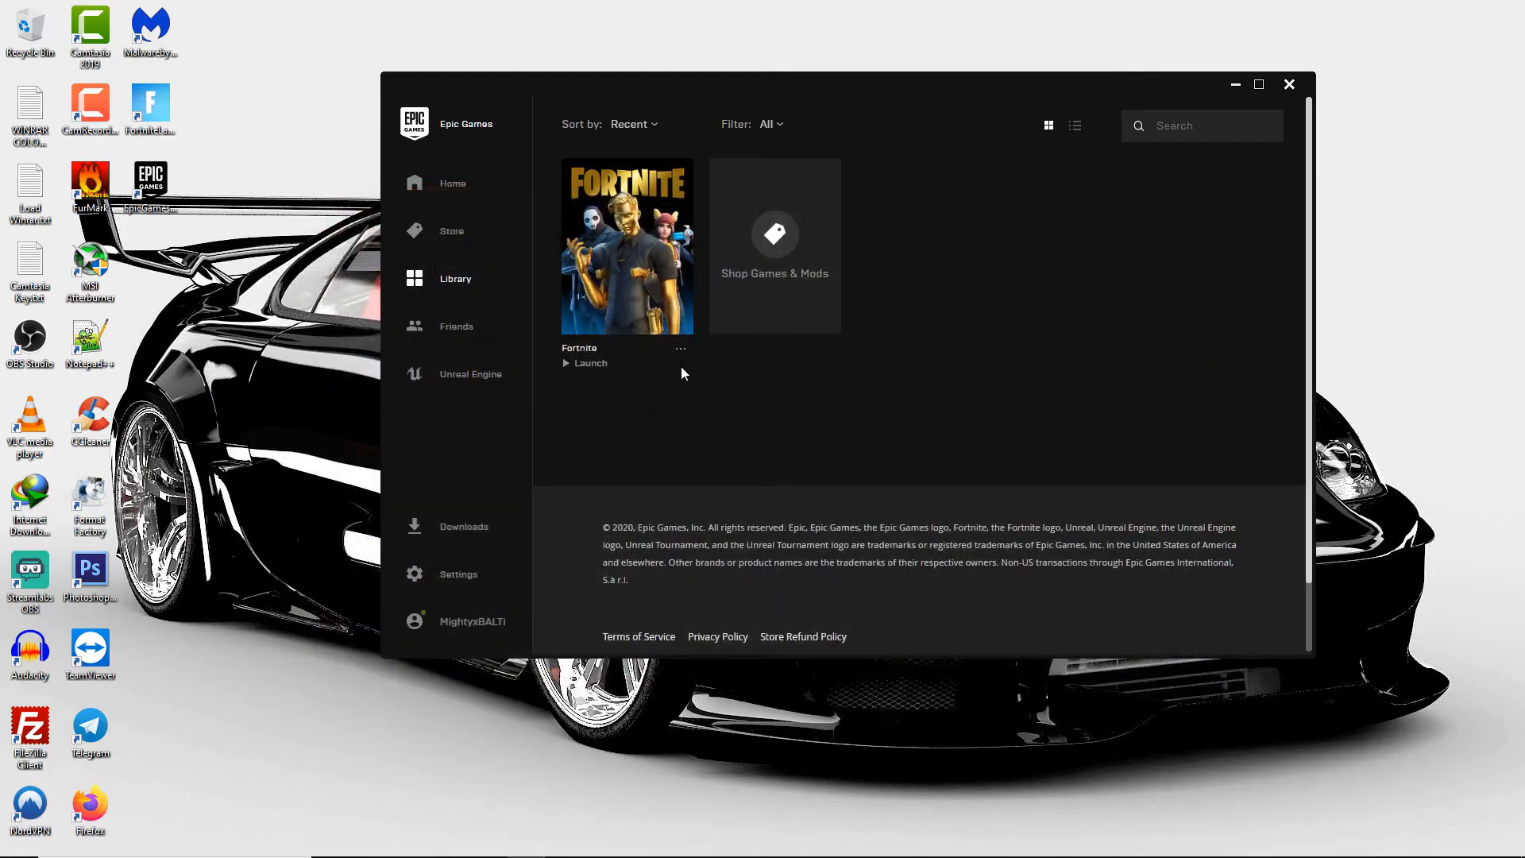
# Step: Start verifying Fortnite's files from its Library options and monitor the Downloads progress
pyautogui.click(681, 348)
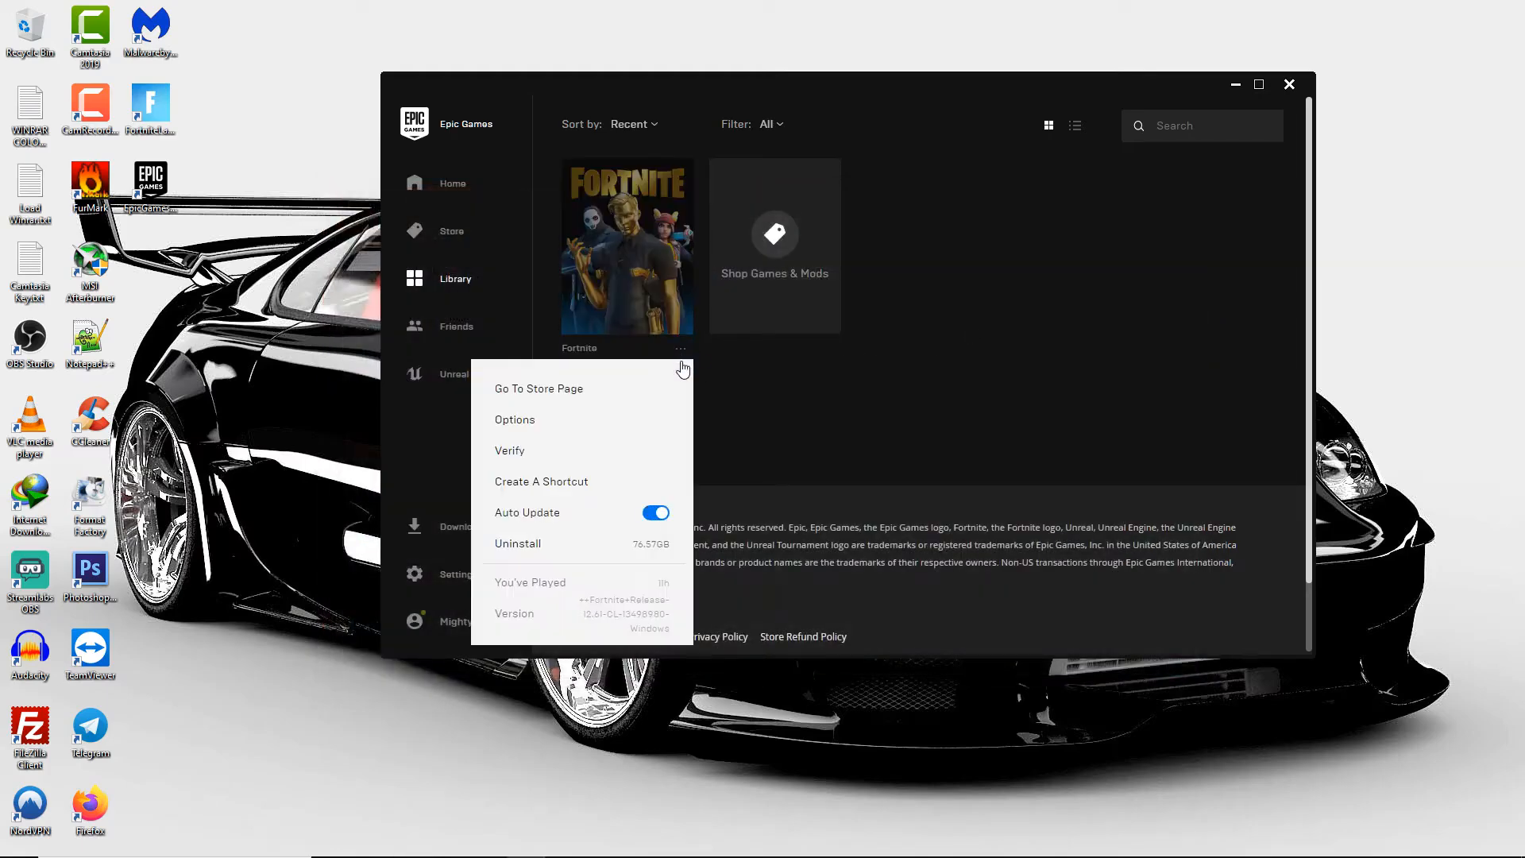
pyautogui.click(800, 473)
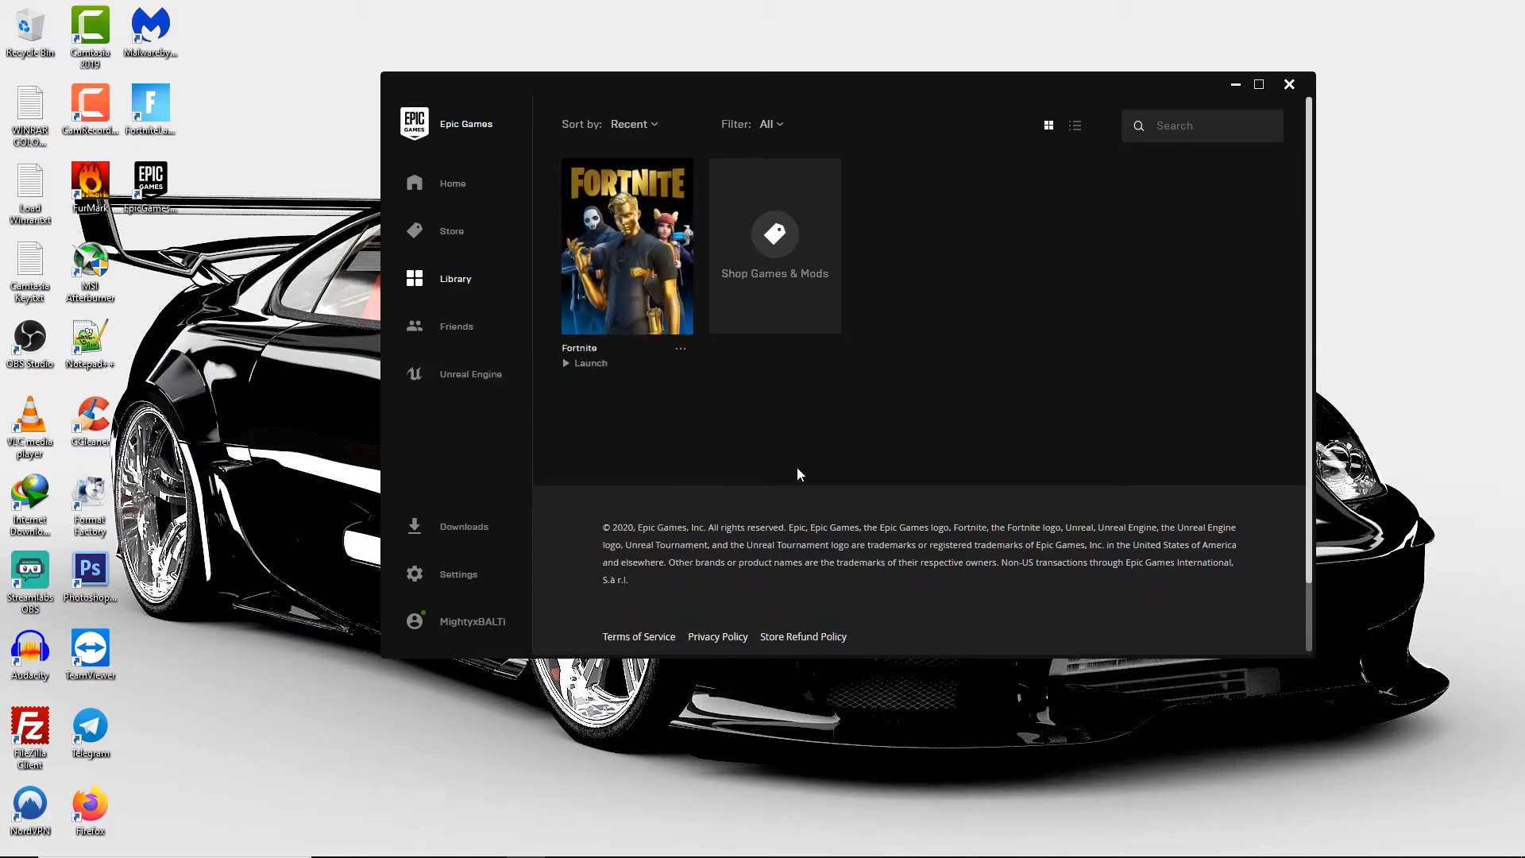
pyautogui.moveTo(701, 415)
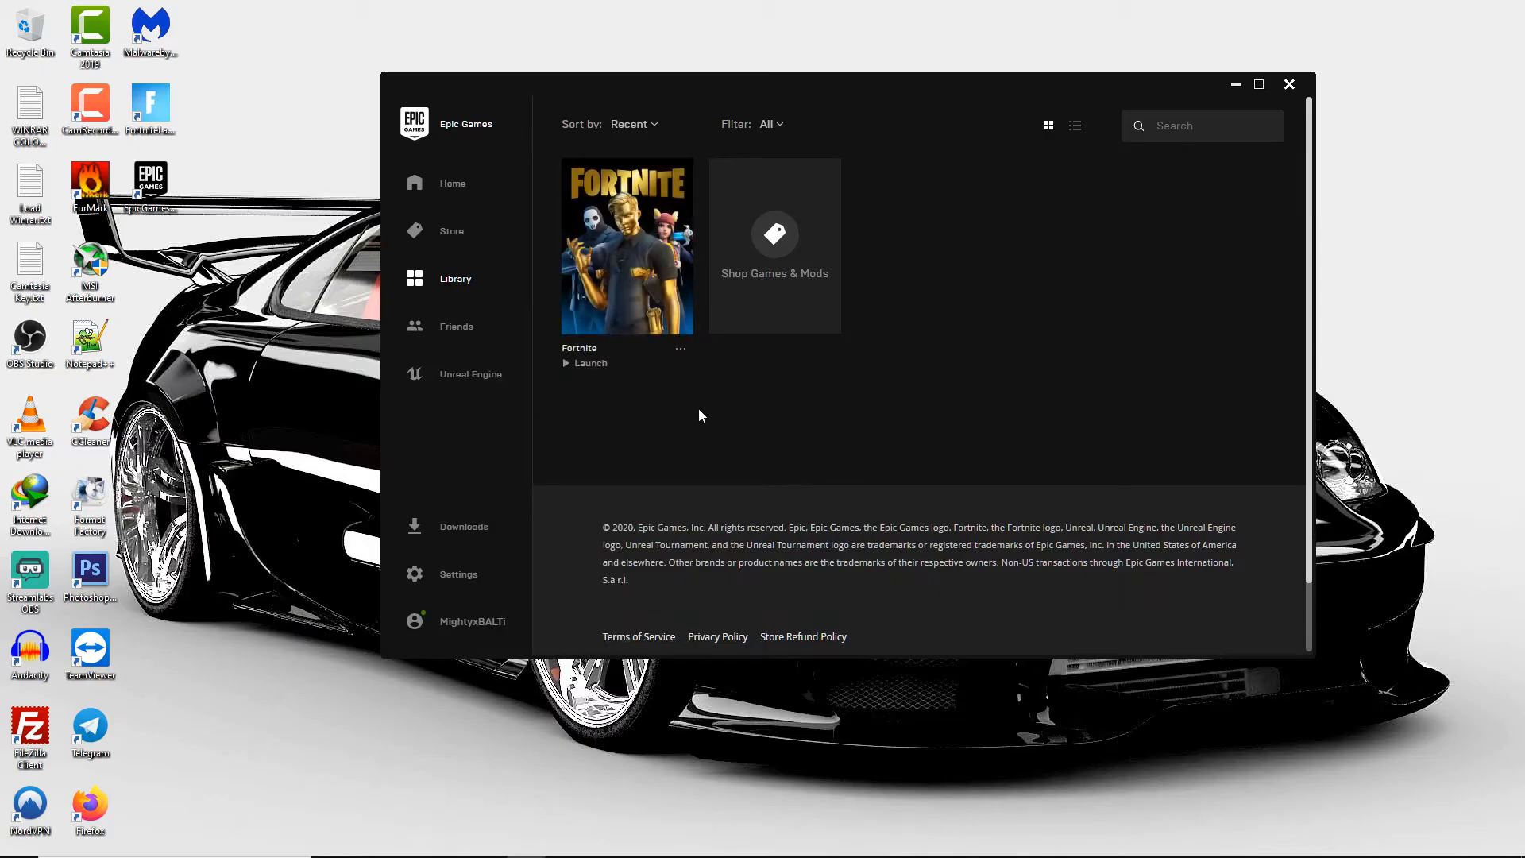
pyautogui.click(585, 363)
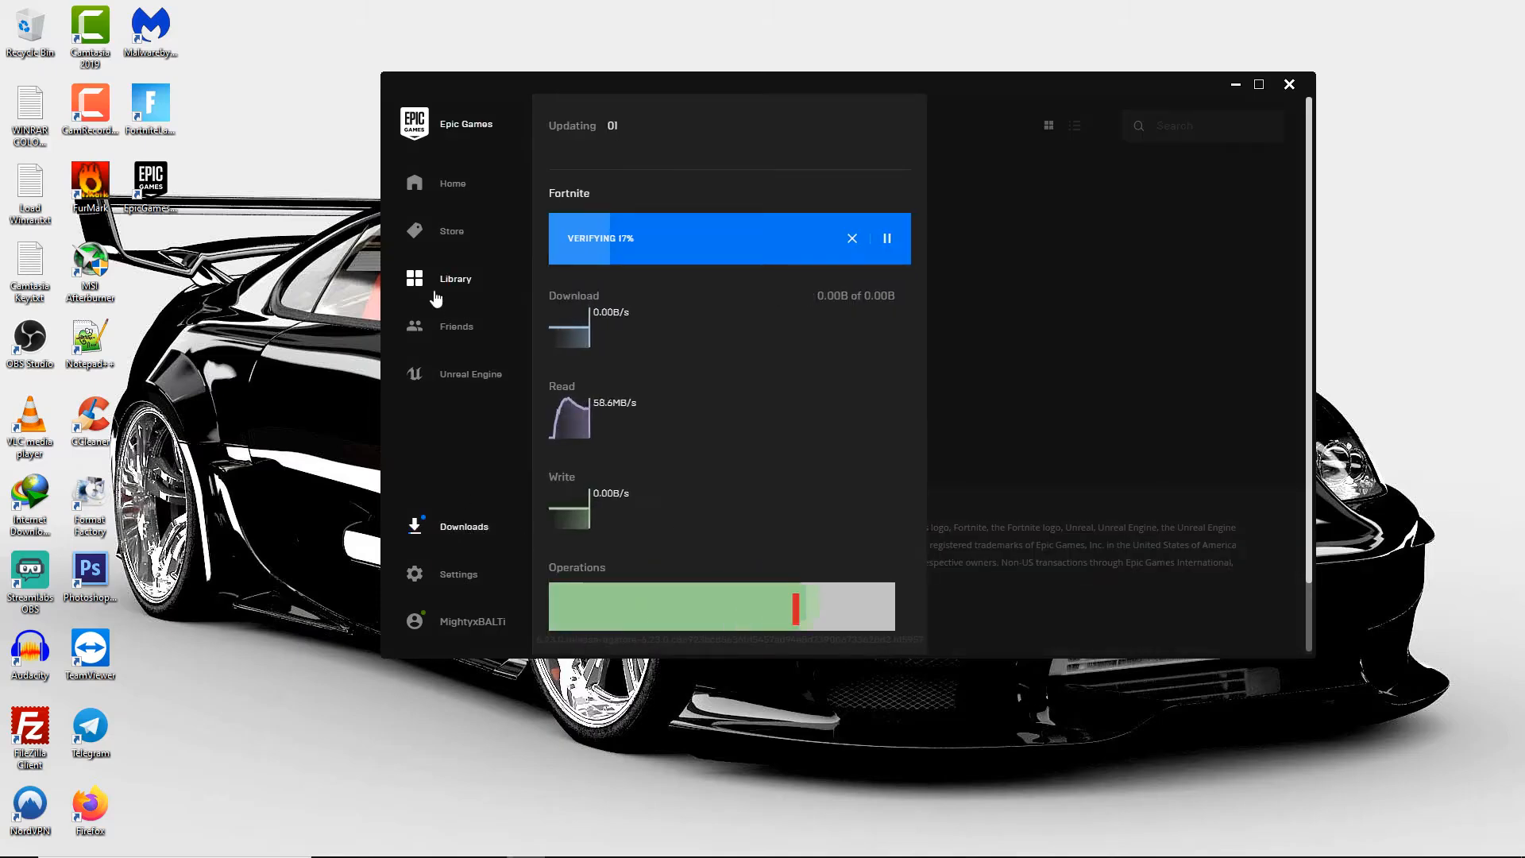
pyautogui.click(455, 279)
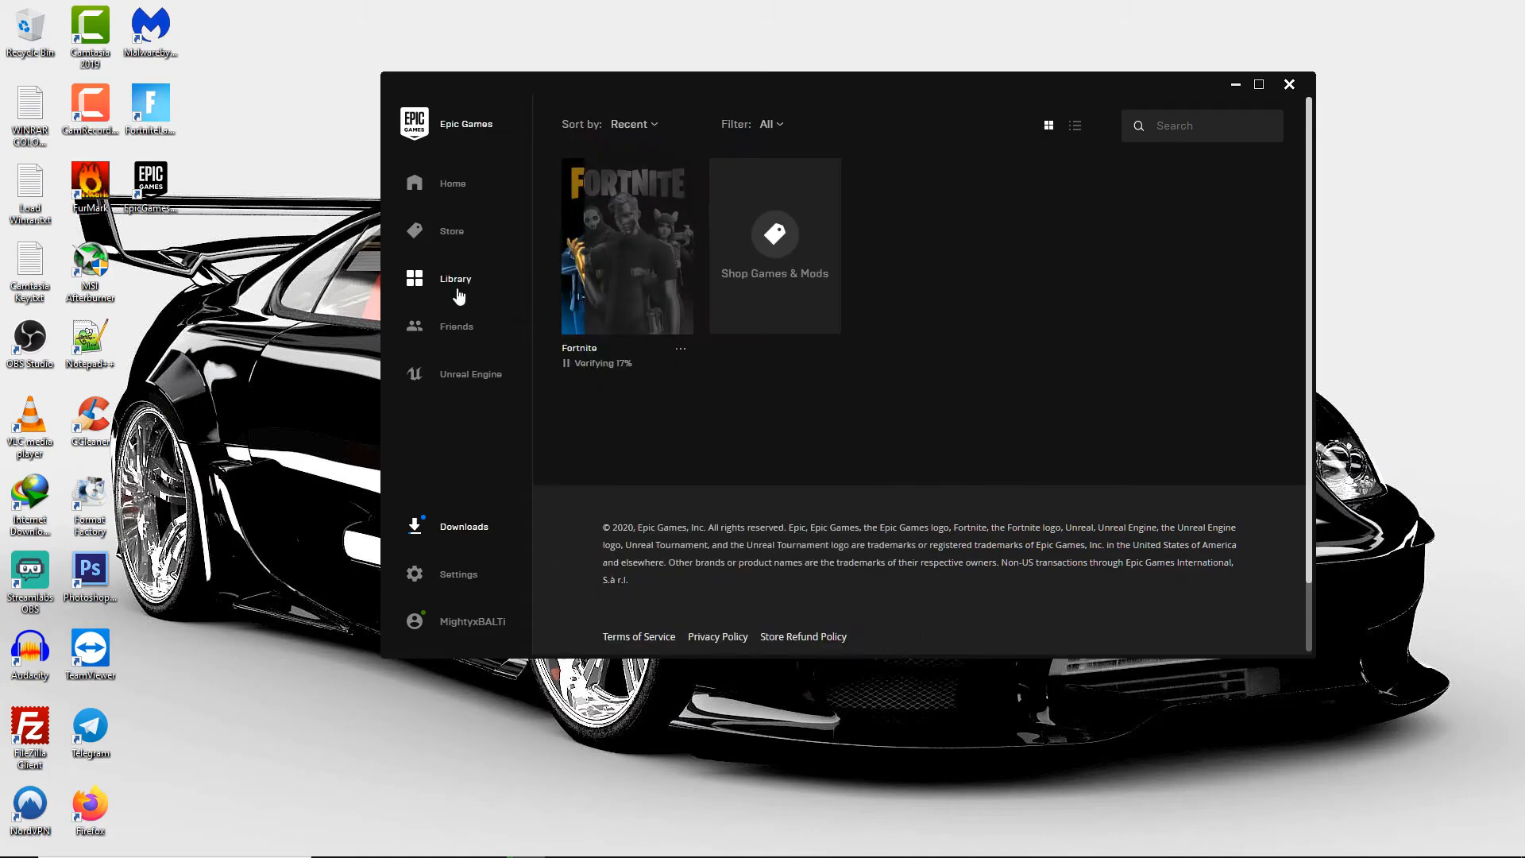
pyautogui.moveTo(466, 542)
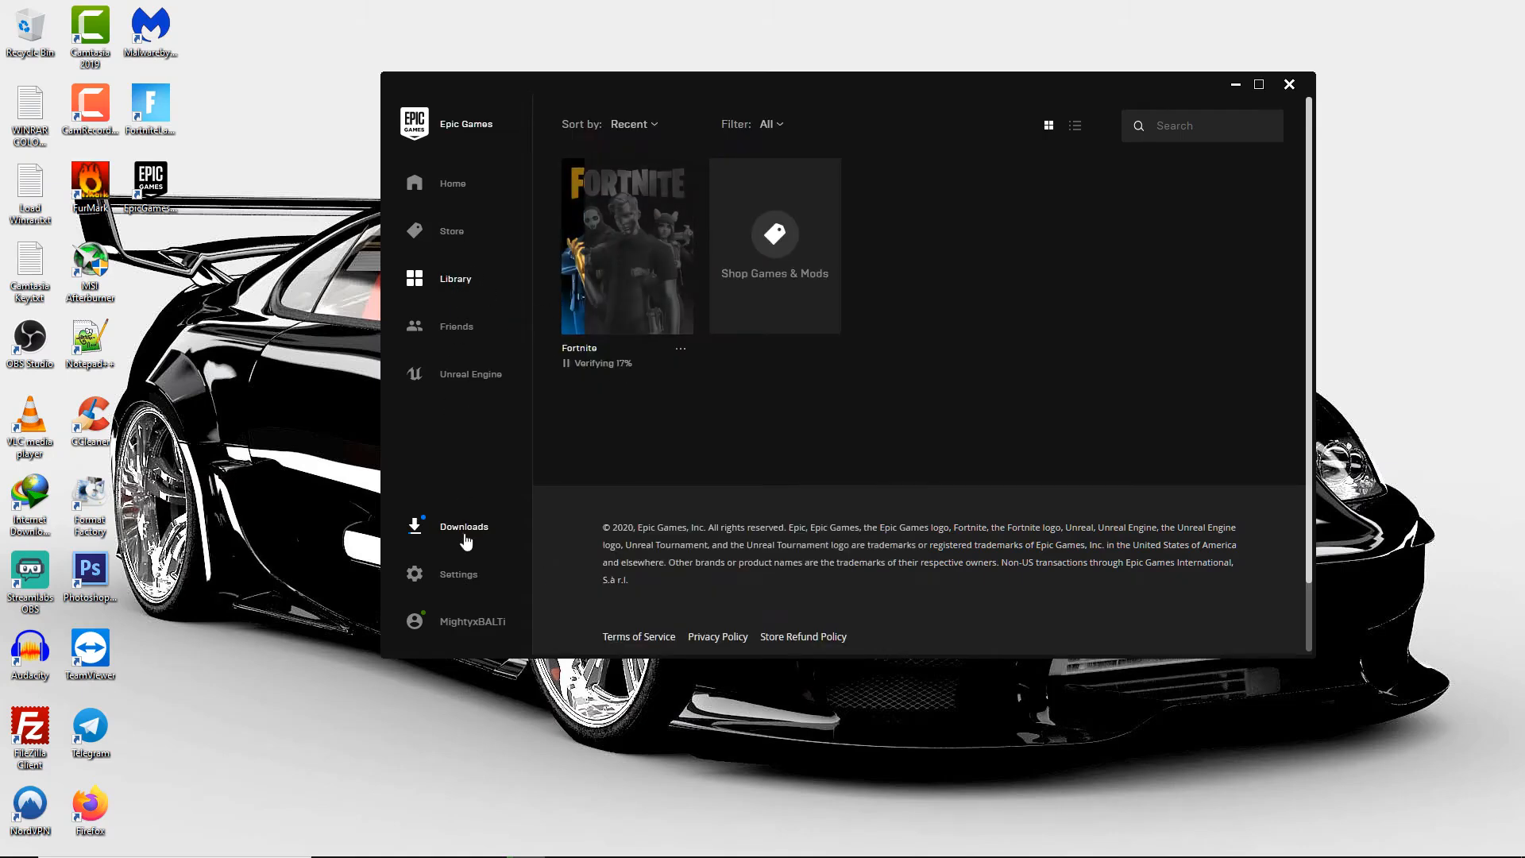
pyautogui.click(464, 527)
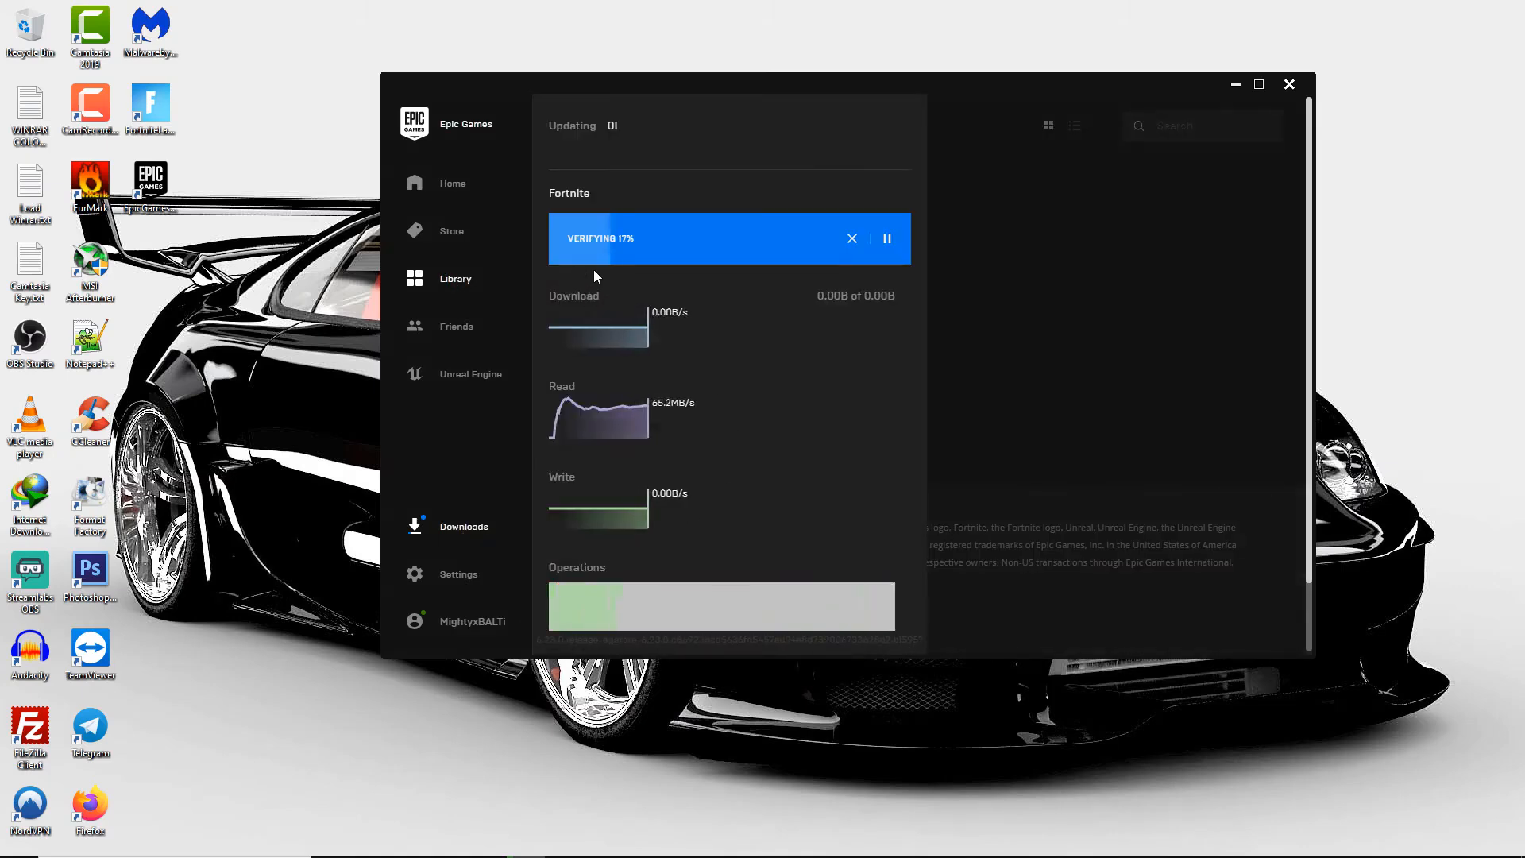
pyautogui.moveTo(614, 260)
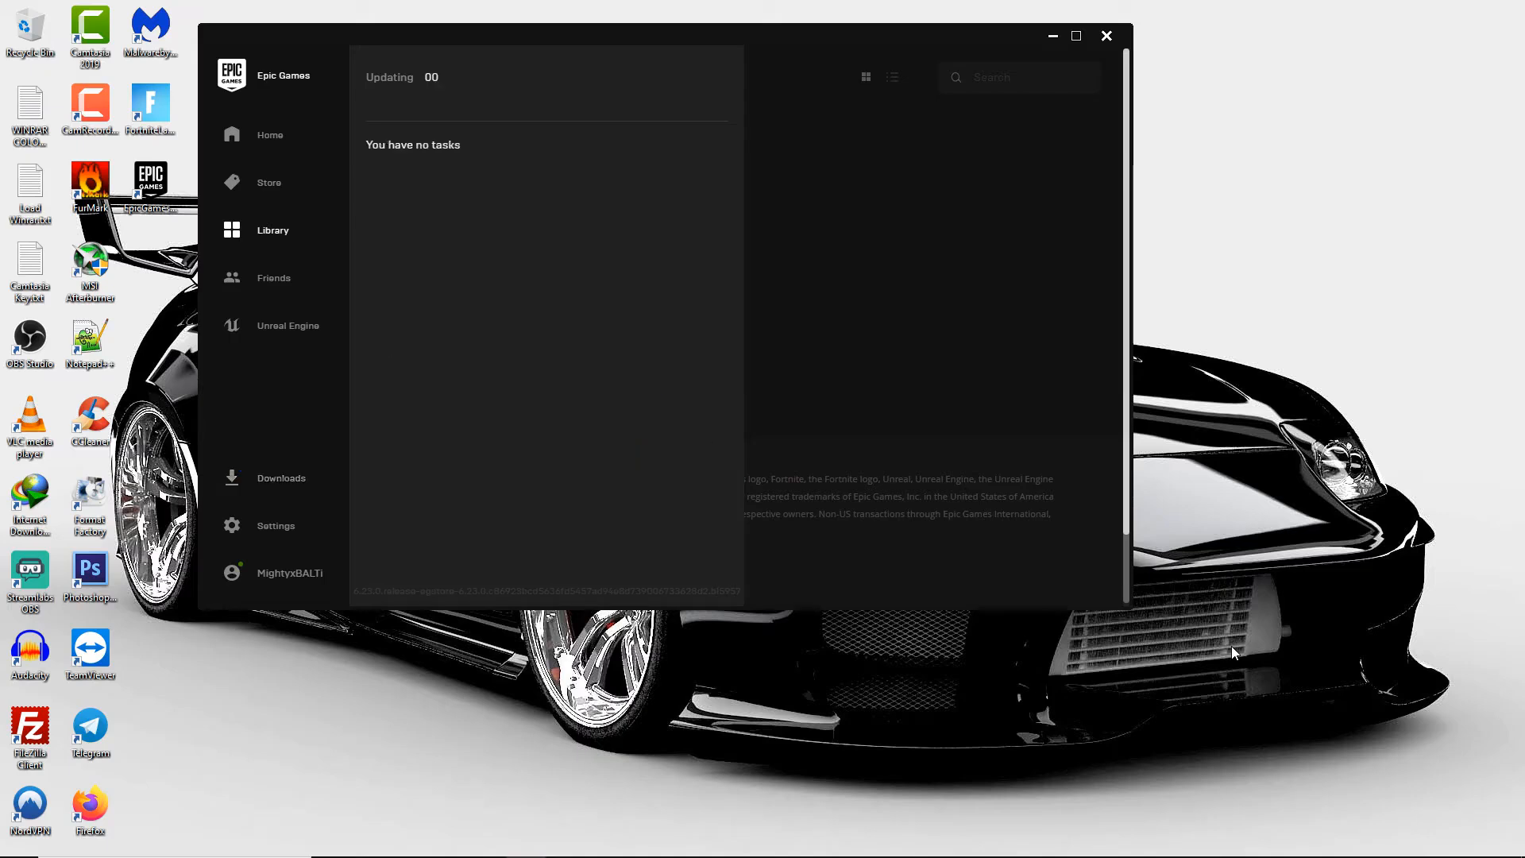
pyautogui.moveTo(295, 264)
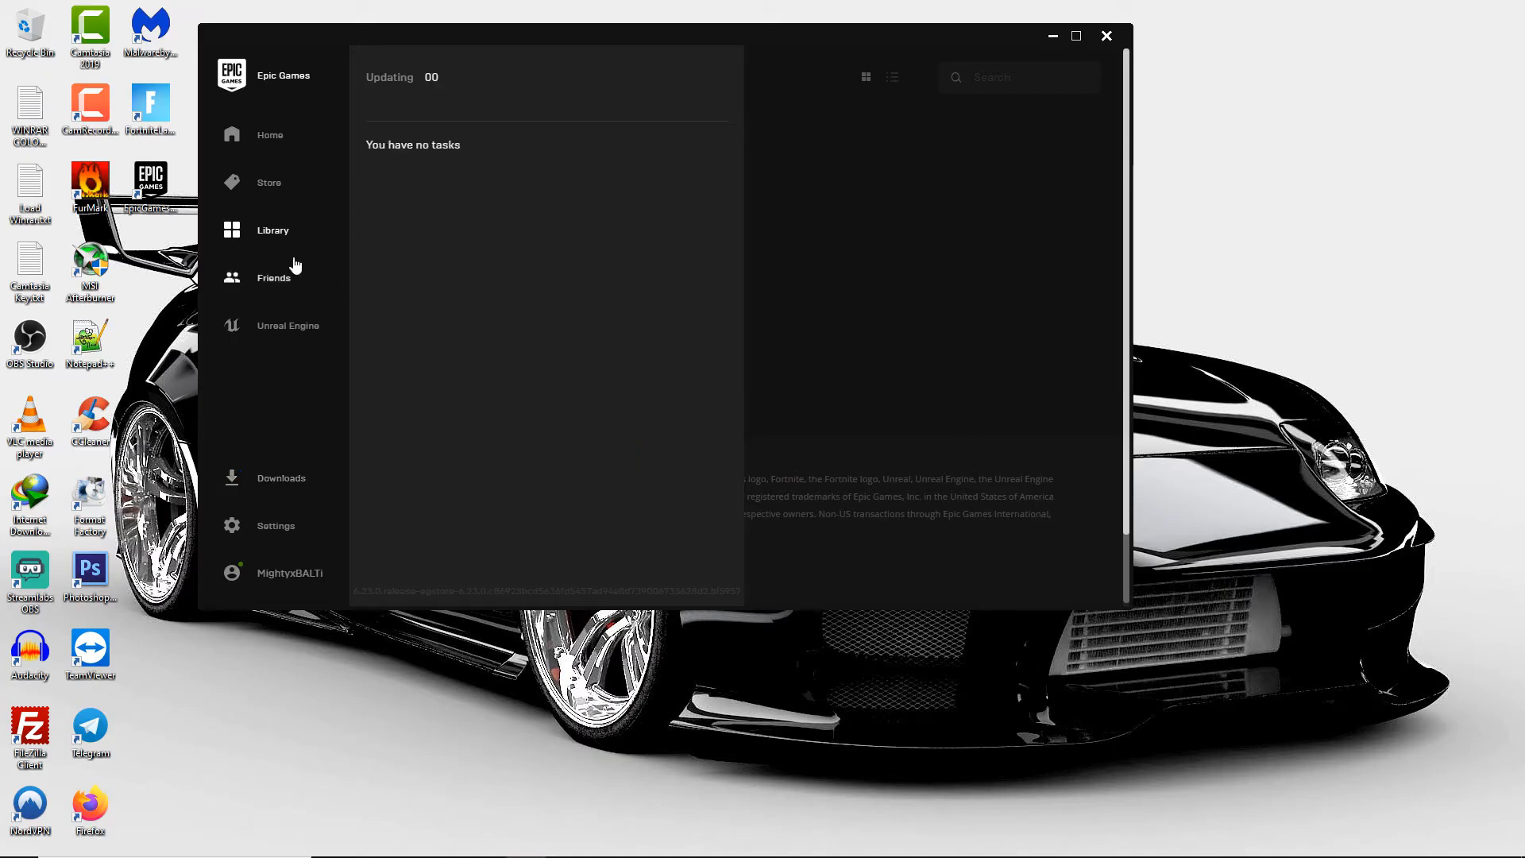
pyautogui.moveTo(274, 245)
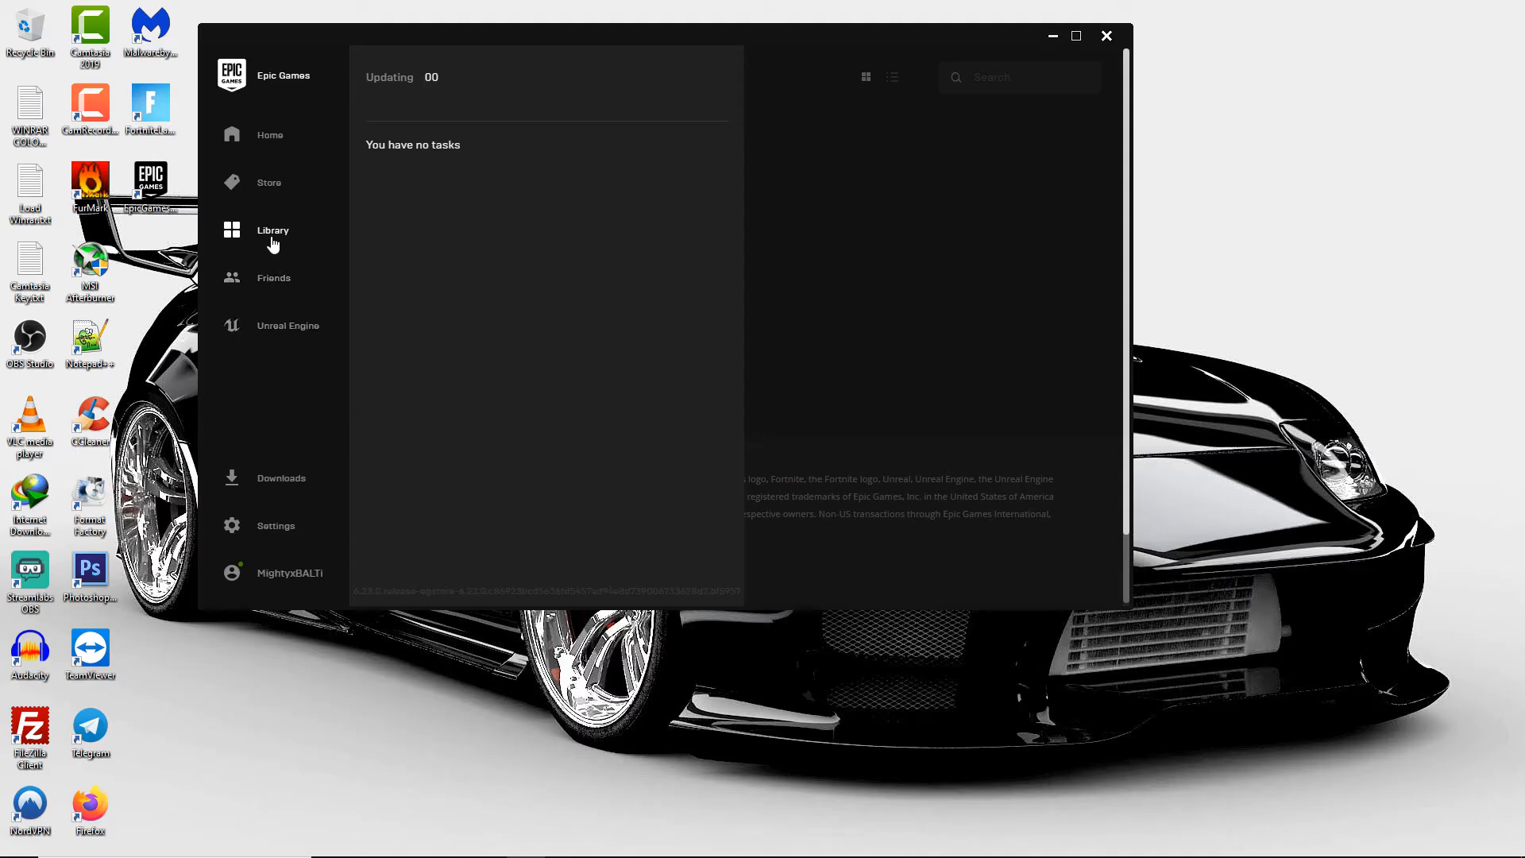
# Step: Return to the Library and launch Fortnite from its tile
pyautogui.click(273, 230)
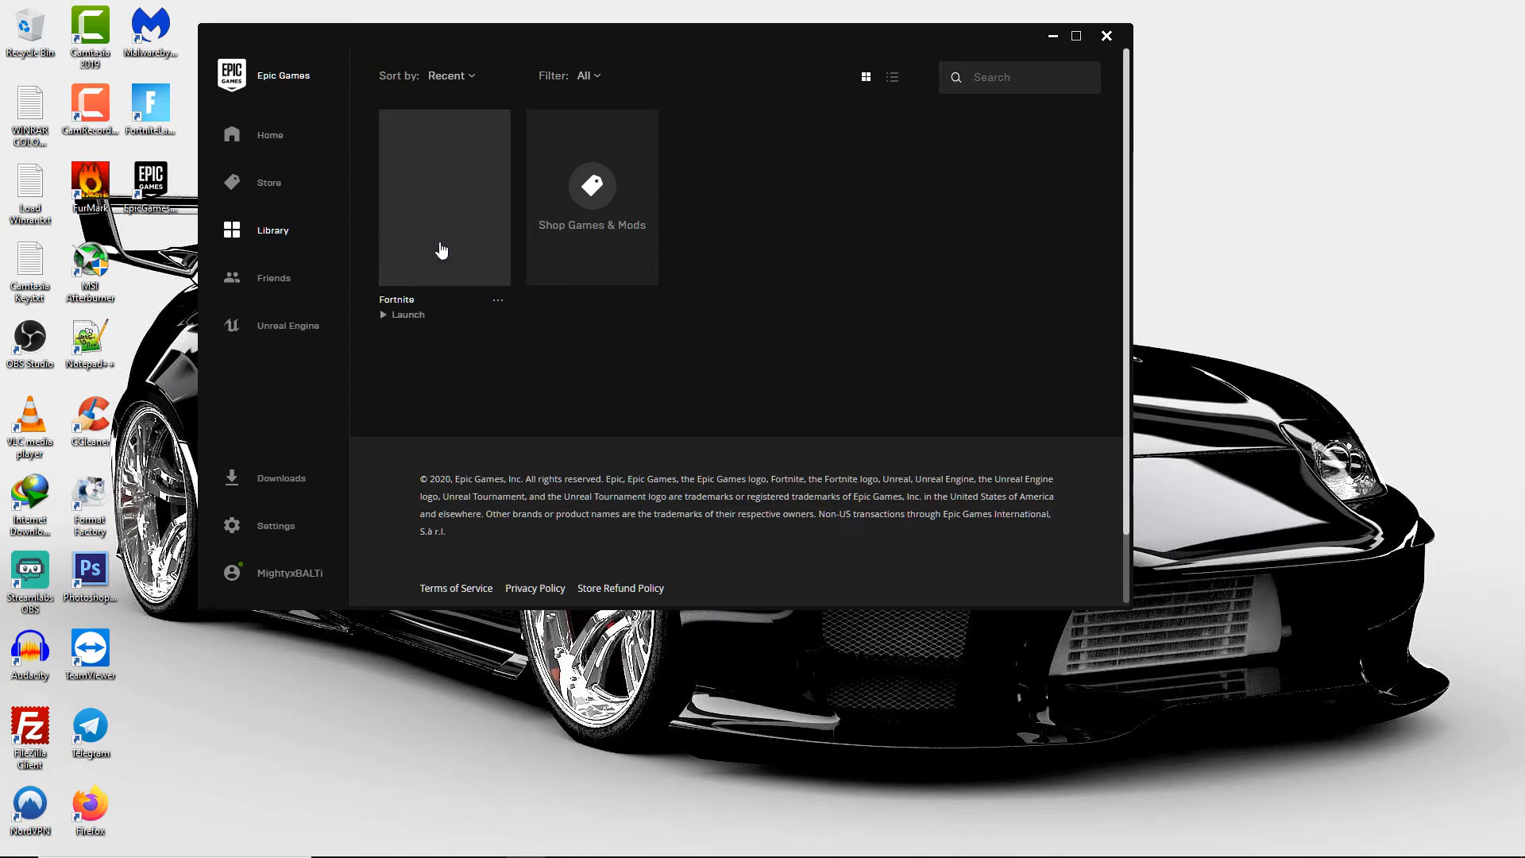
pyautogui.click(1107, 35)
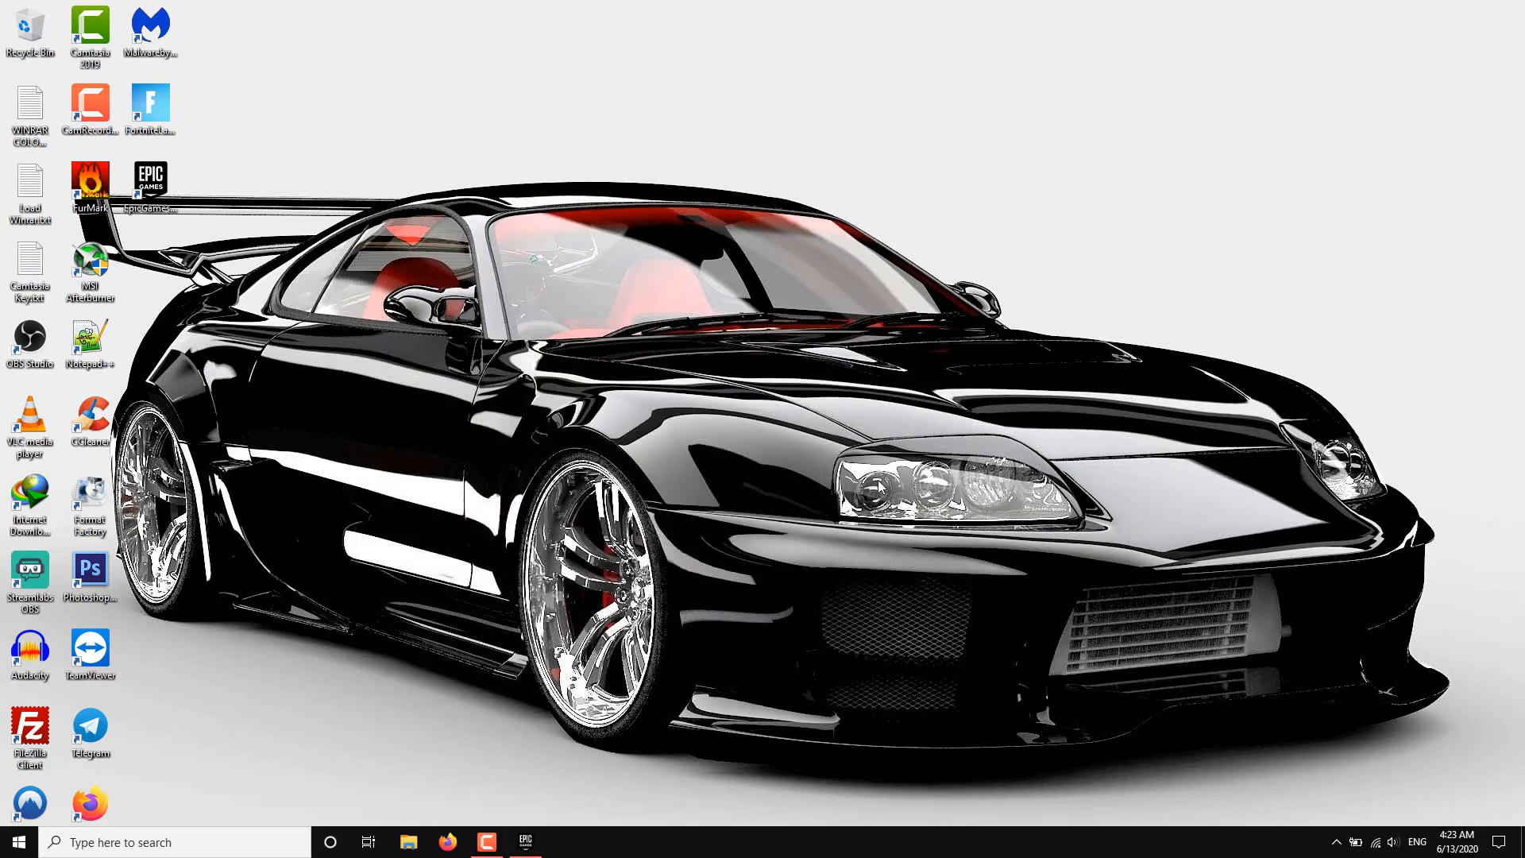
pyautogui.moveTo(896, 573)
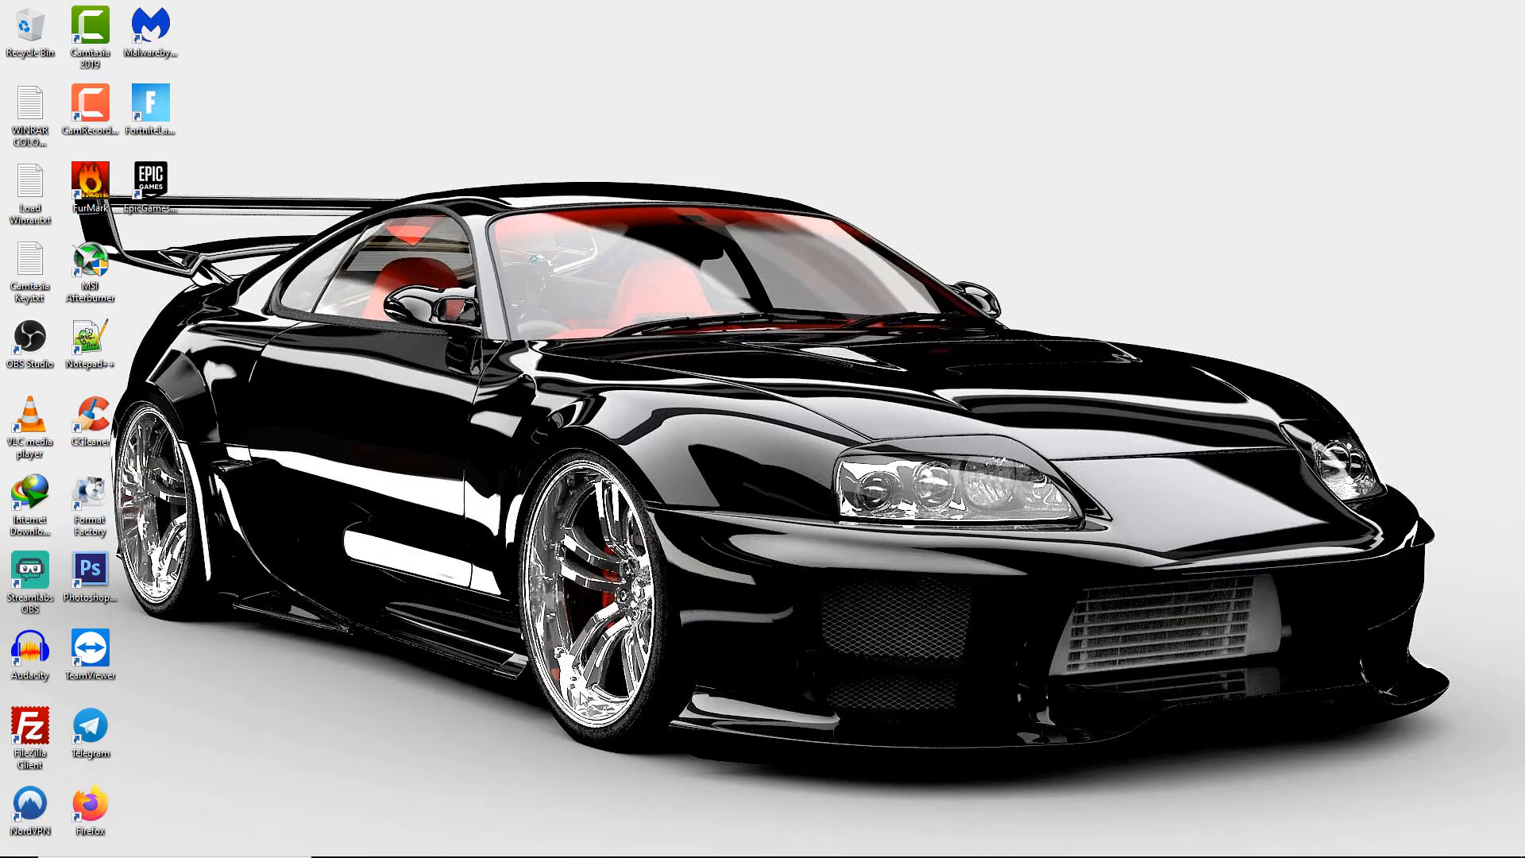
pyautogui.click(1467, 839)
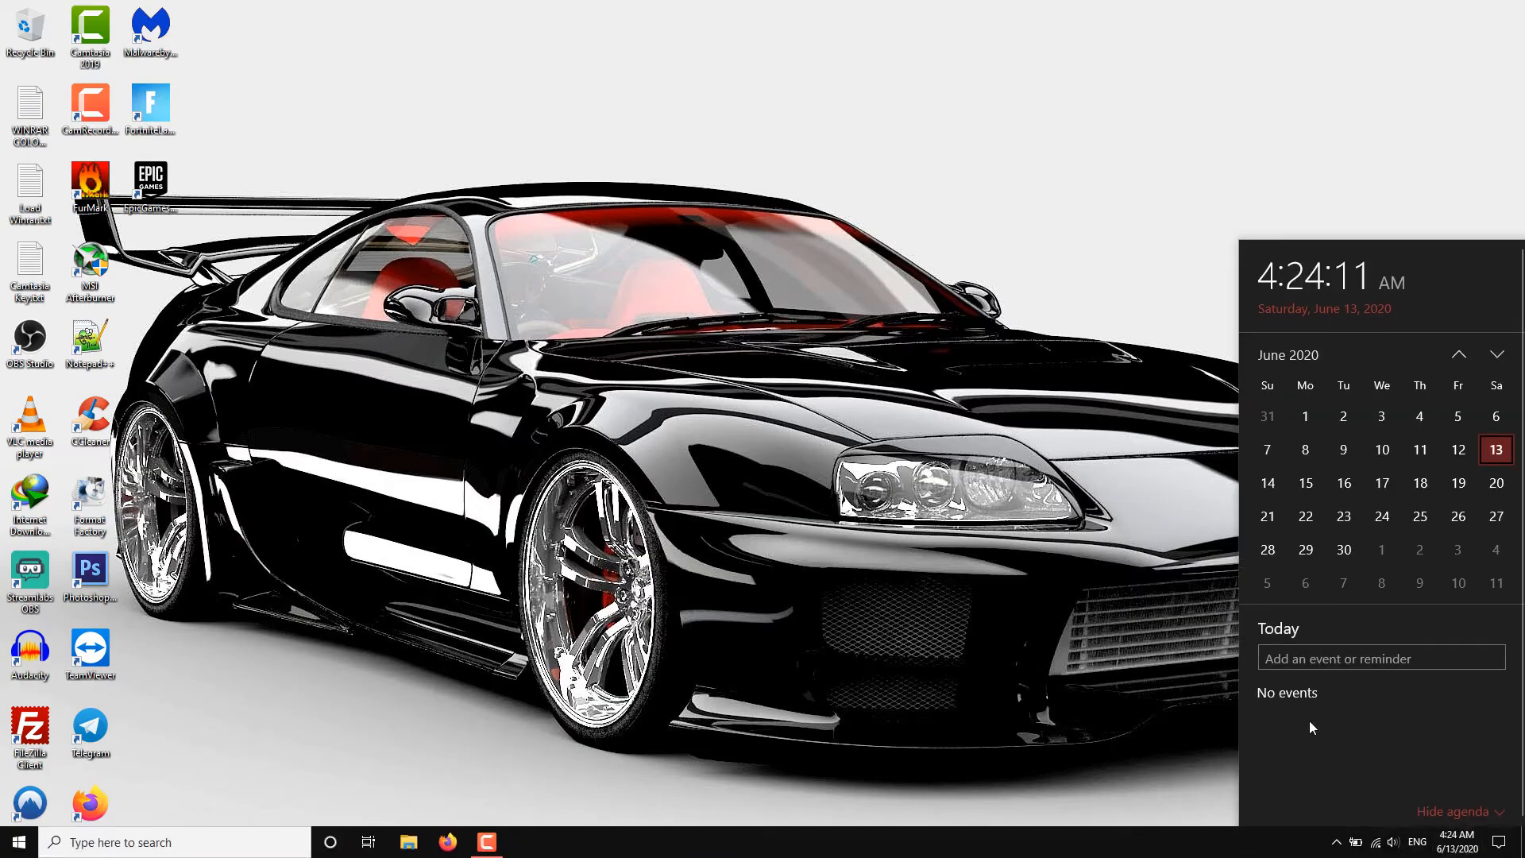
pyautogui.moveTo(1338, 324)
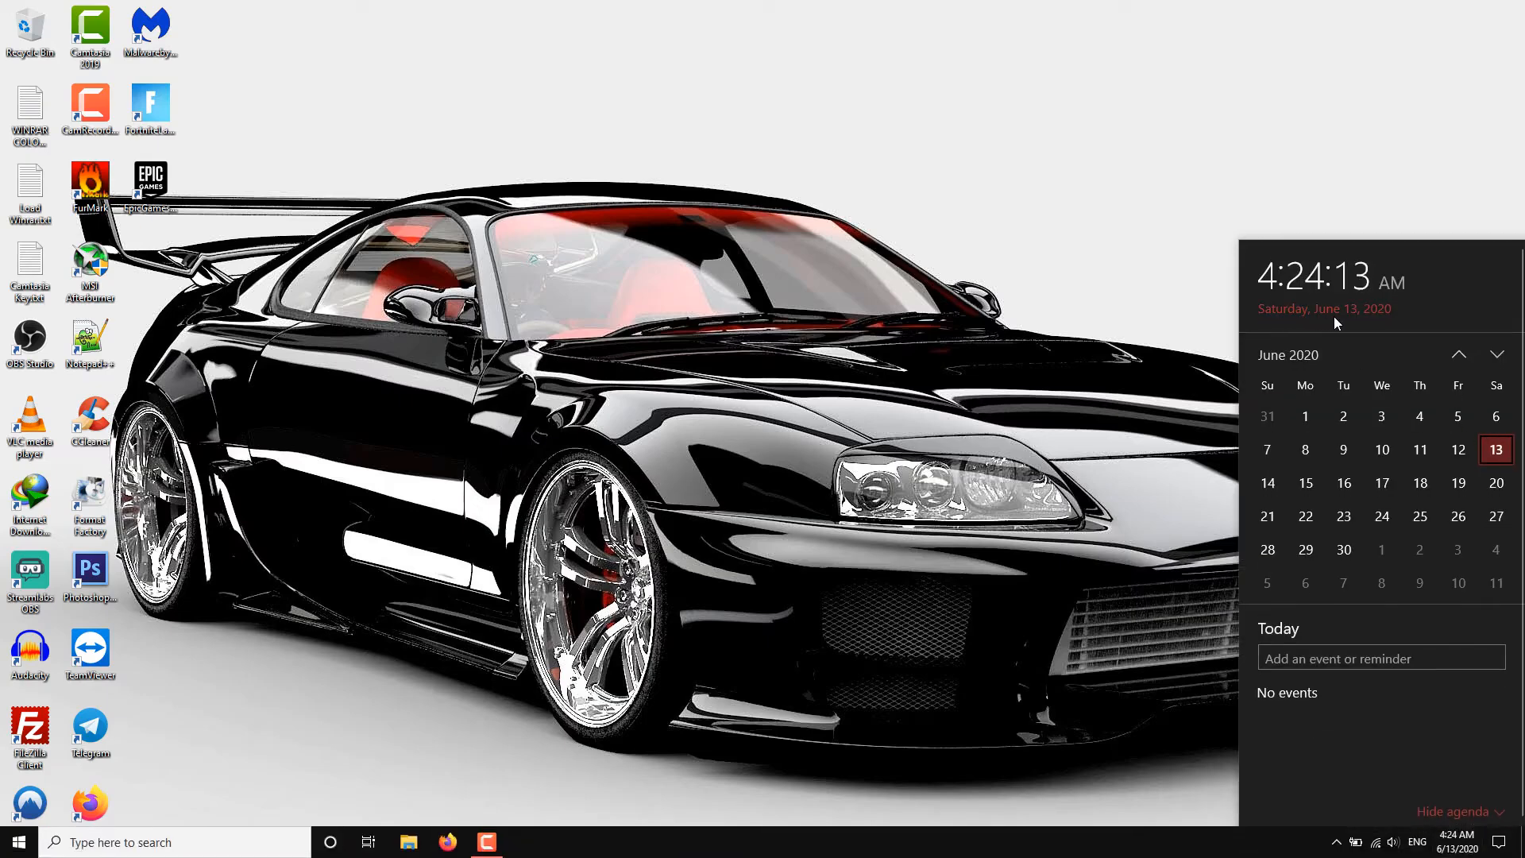
pyautogui.moveTo(1032, 346)
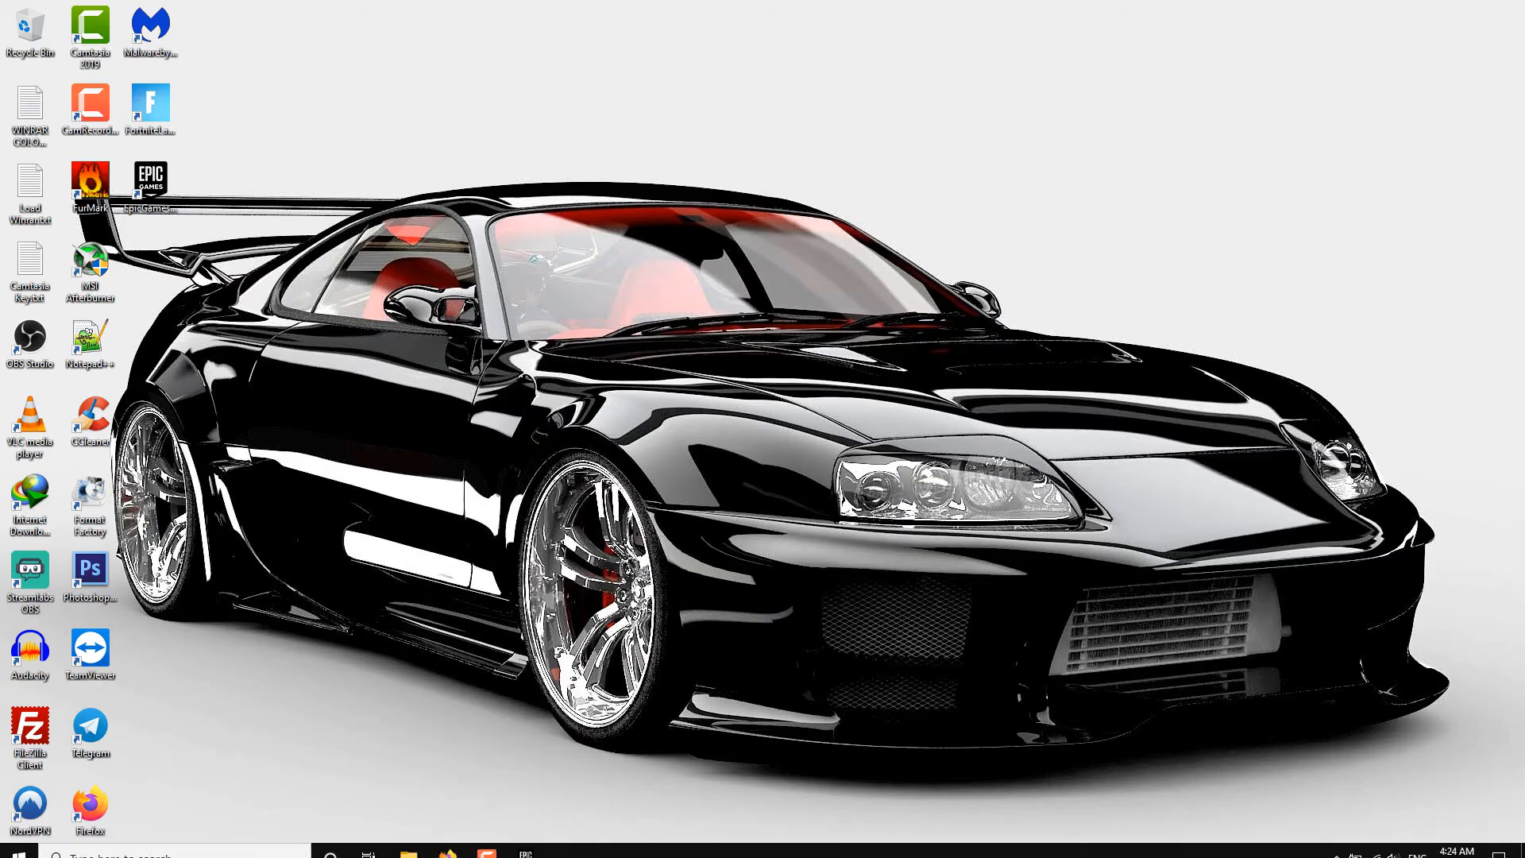
pyautogui.moveTo(526, 841)
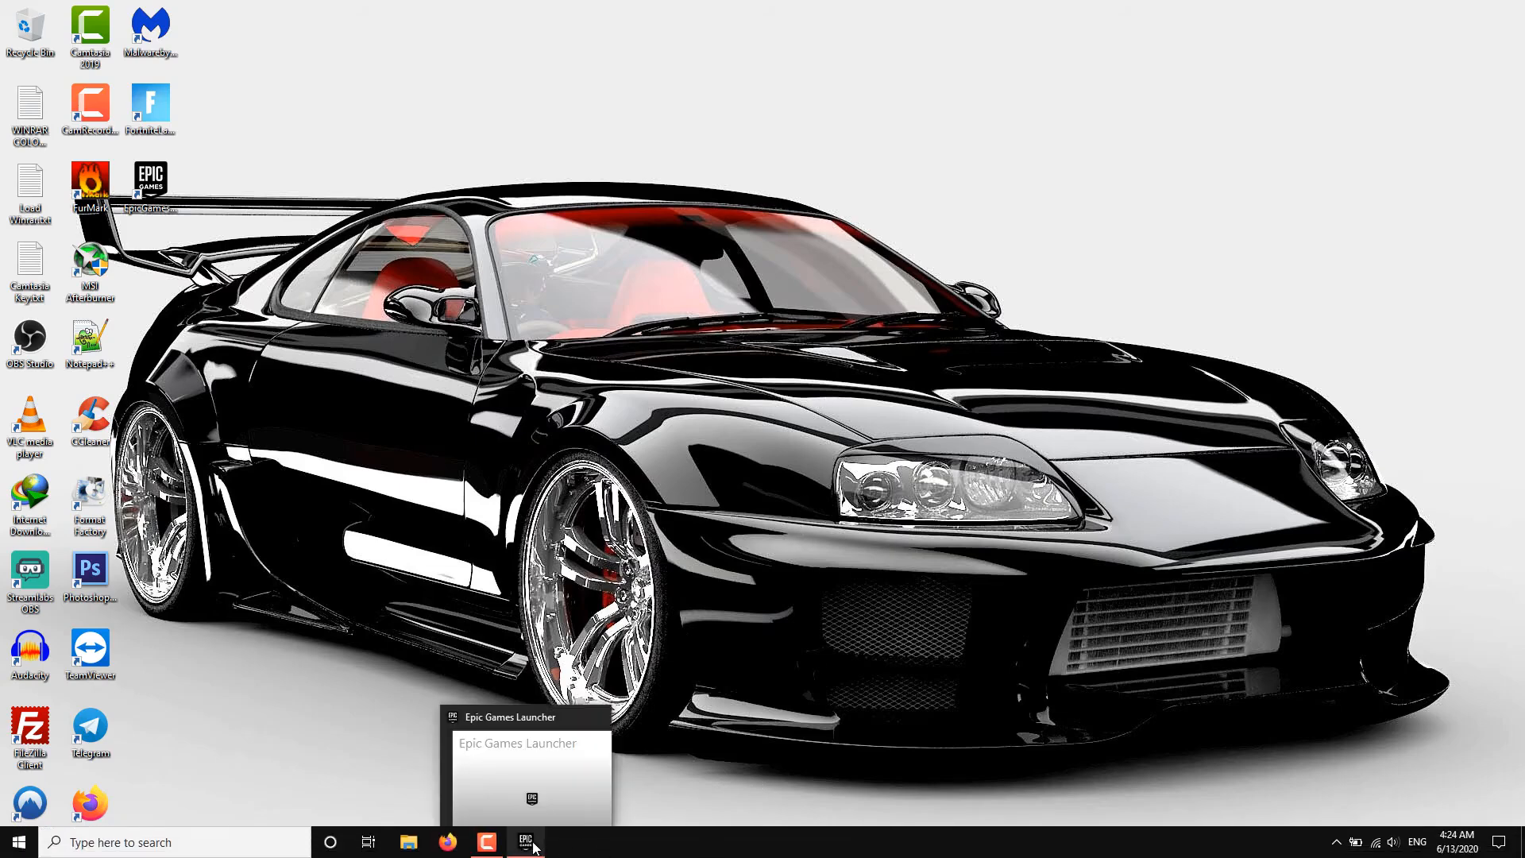
pyautogui.click(496, 842)
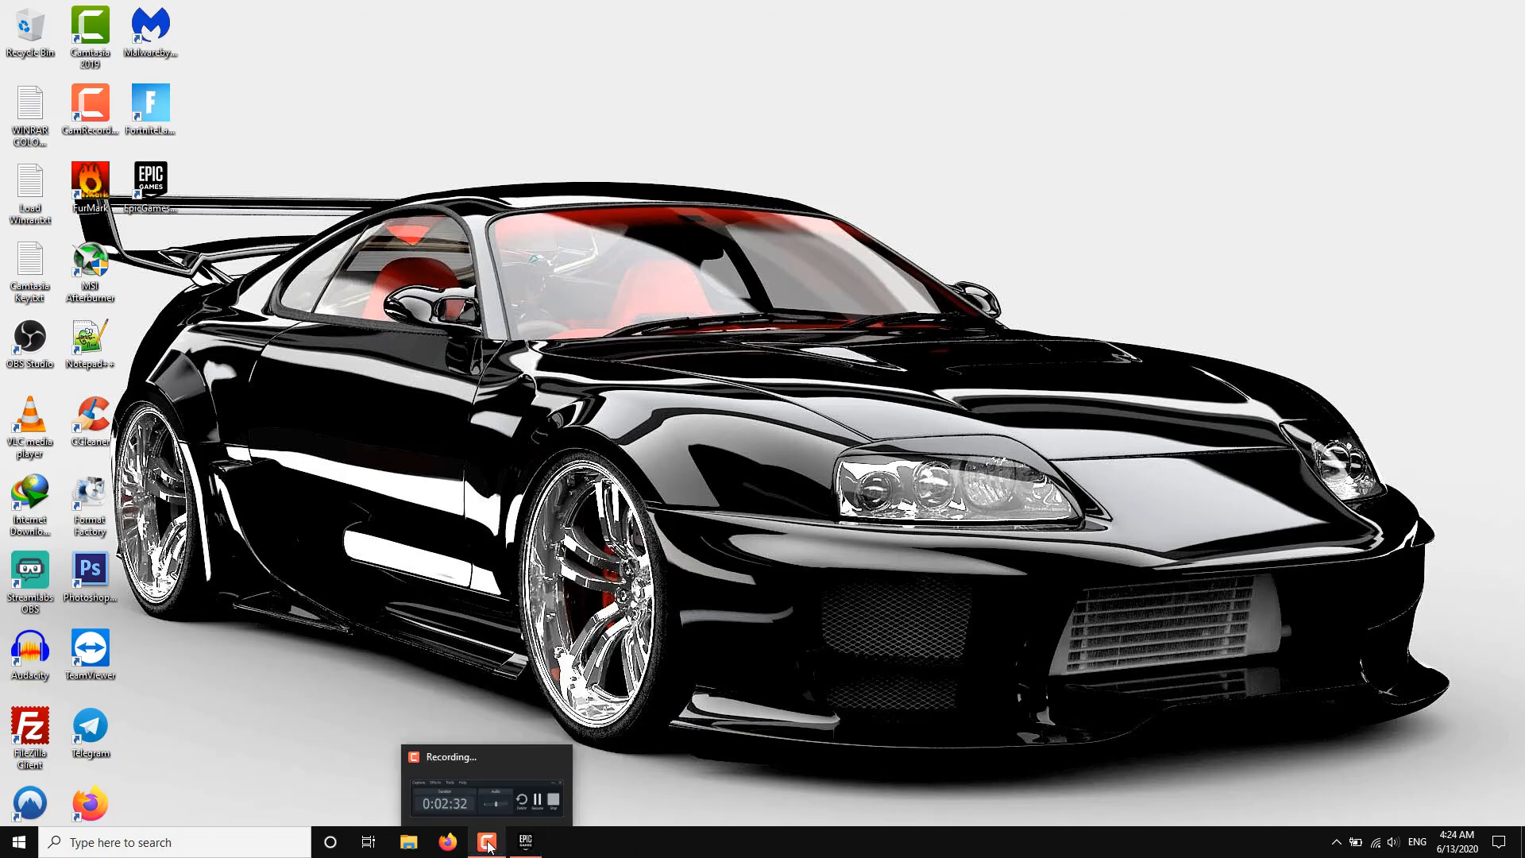
pyautogui.click(488, 842)
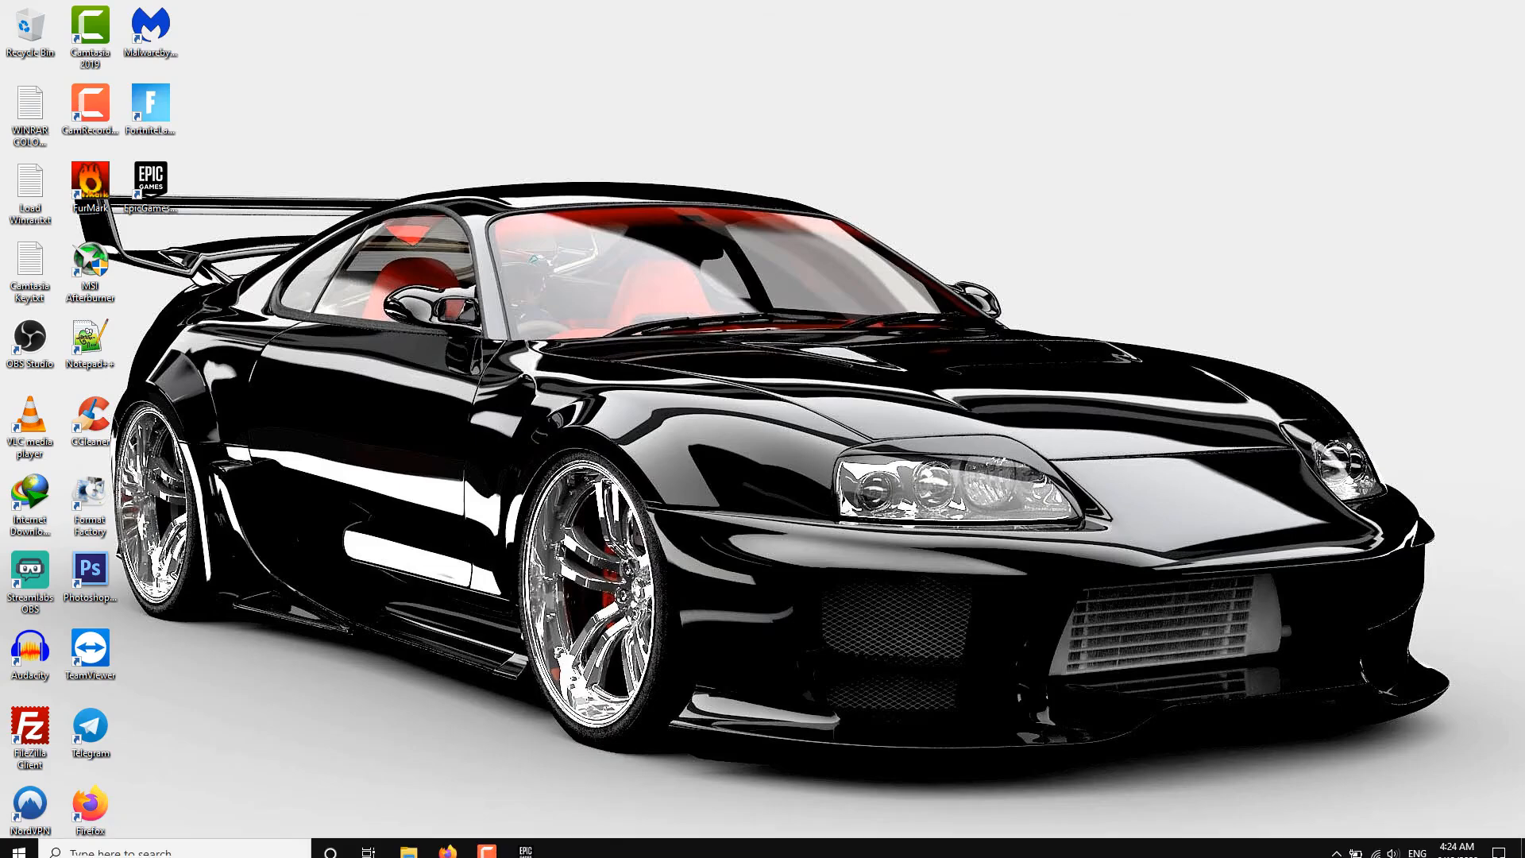
pyautogui.click(488, 853)
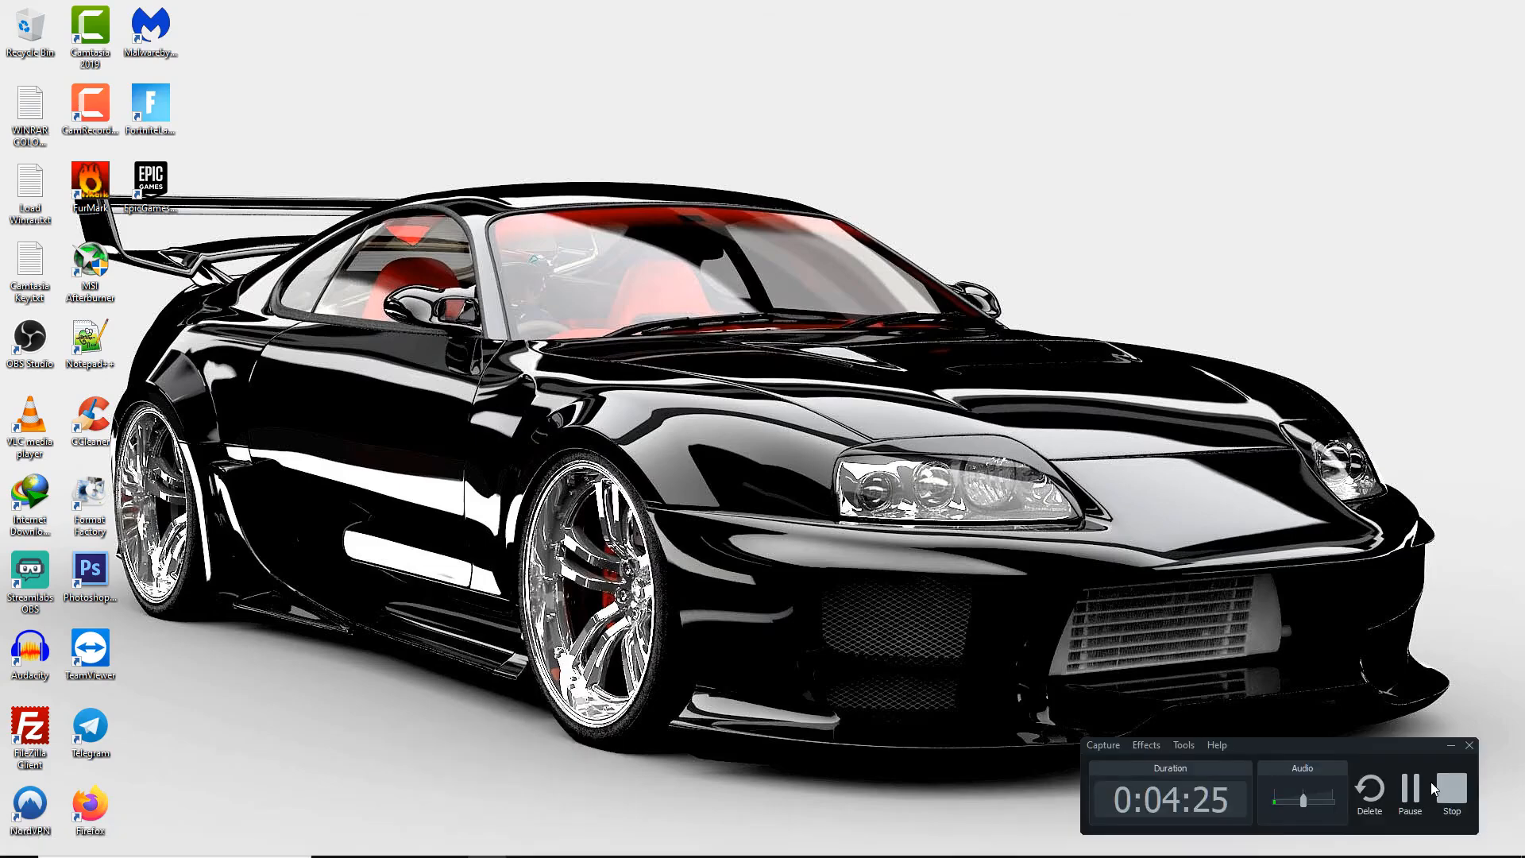
# Step: Restore the Epic Games Launcher showing Fortnite as Running, then close its window
pyautogui.doubleClick(150, 178)
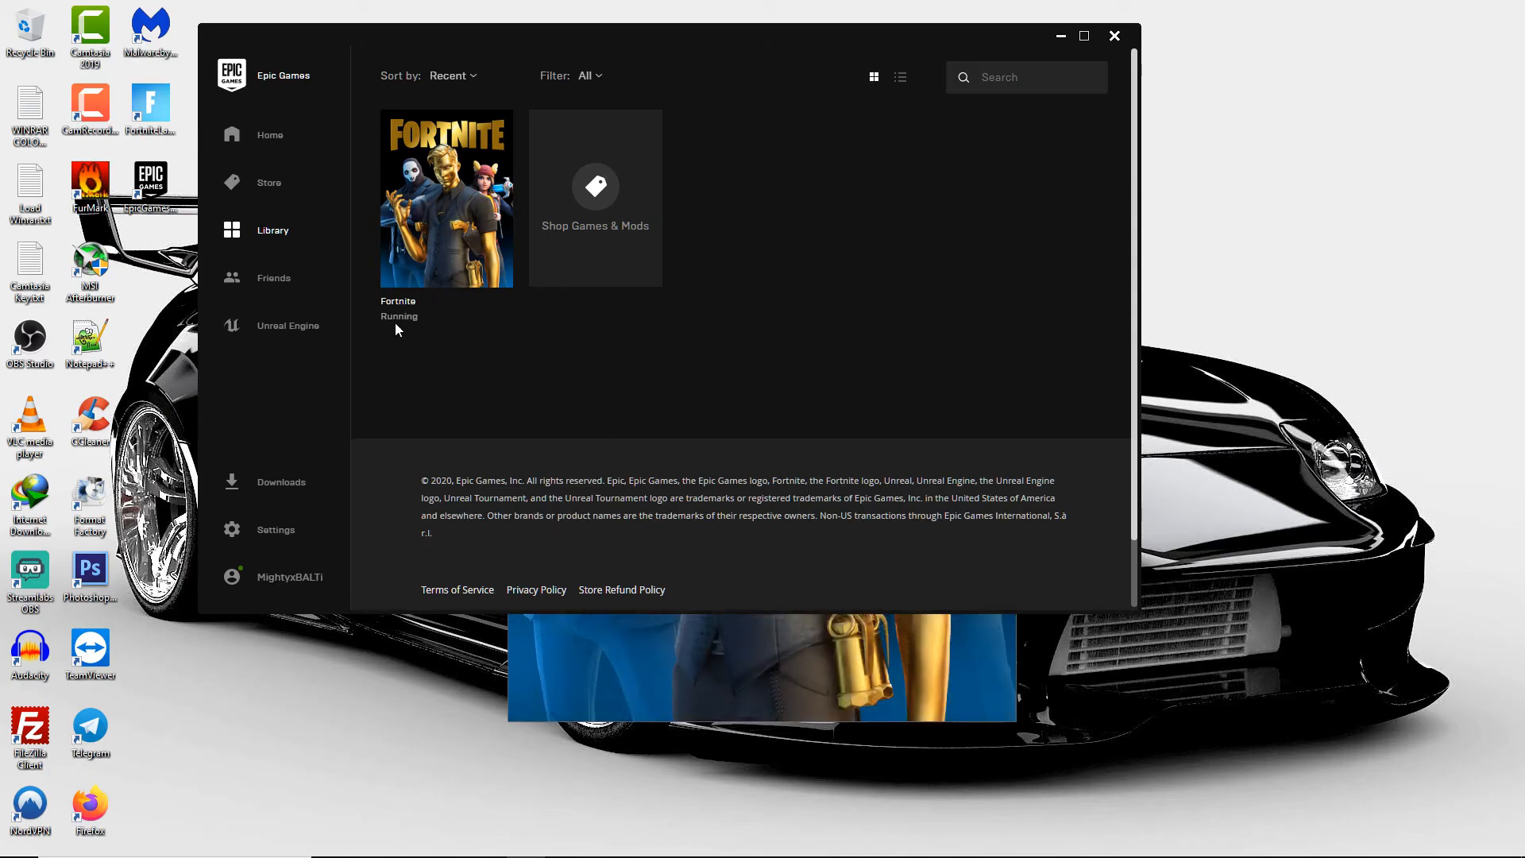
pyautogui.moveTo(373, 128)
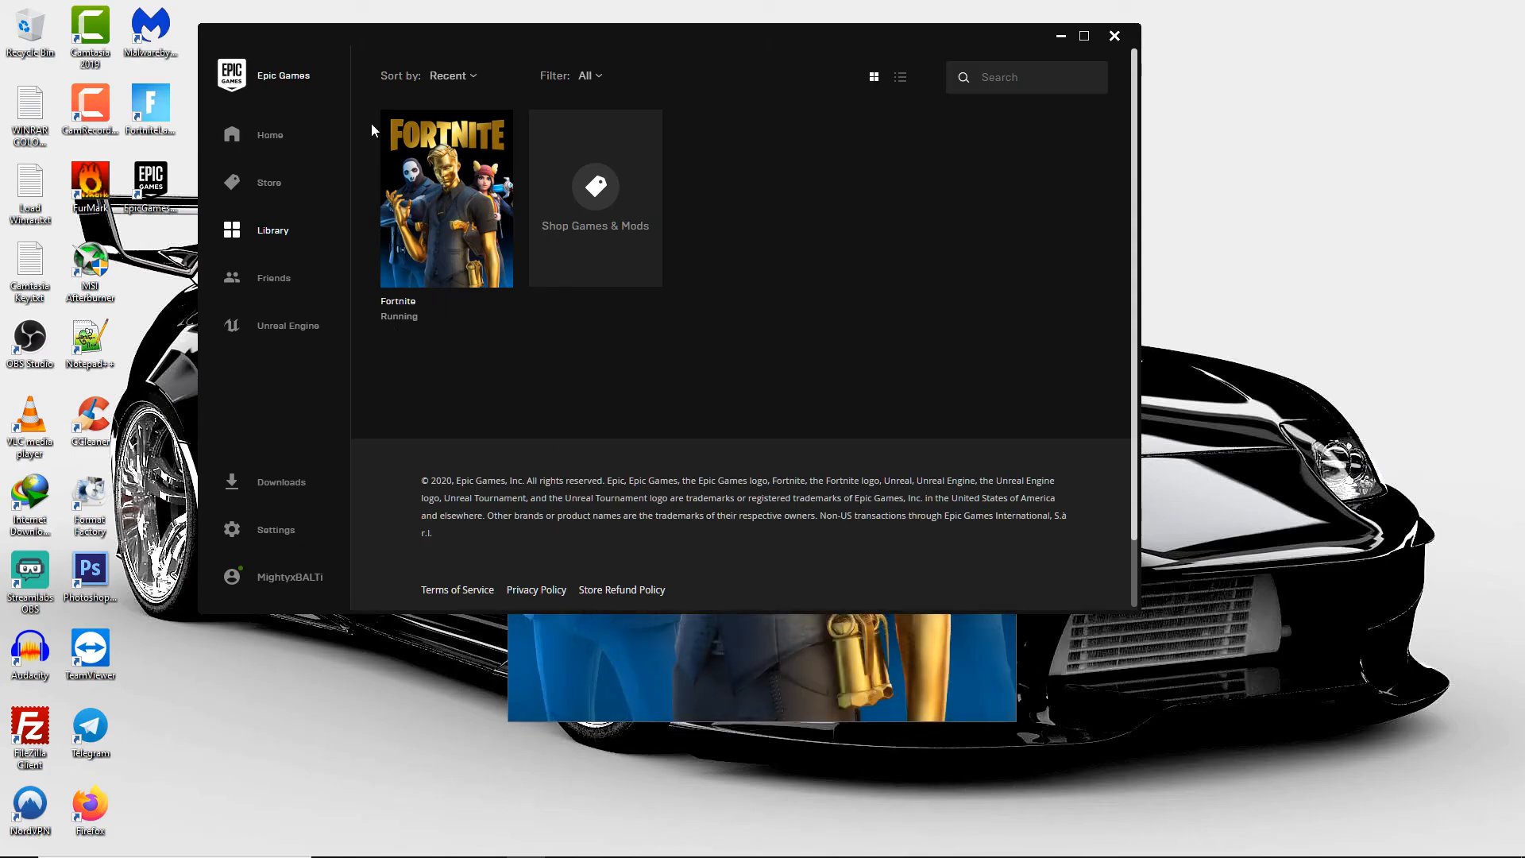
pyautogui.moveTo(1115, 35)
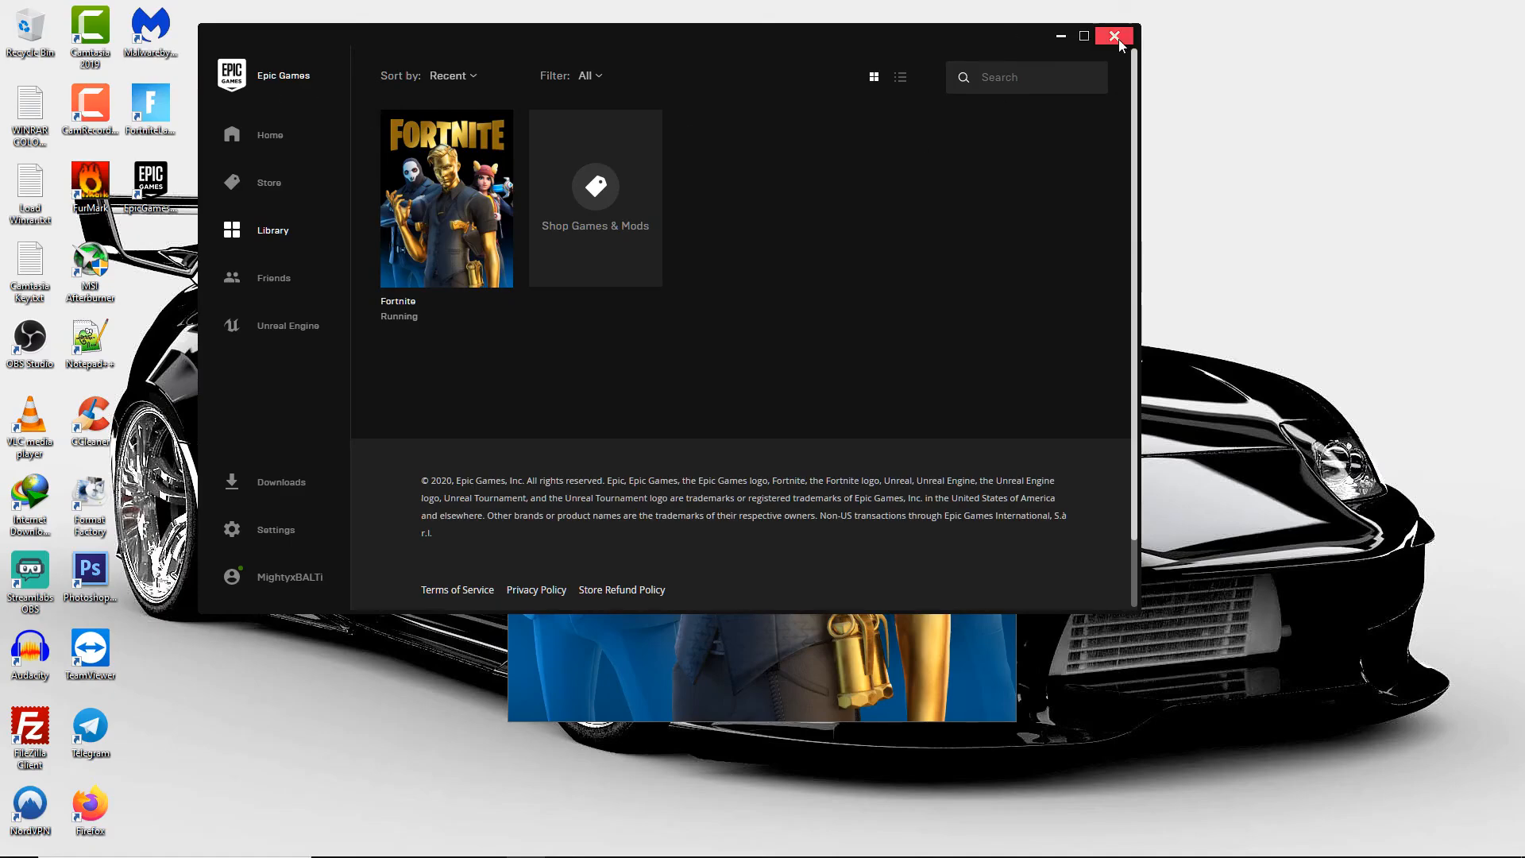
pyautogui.click(1114, 35)
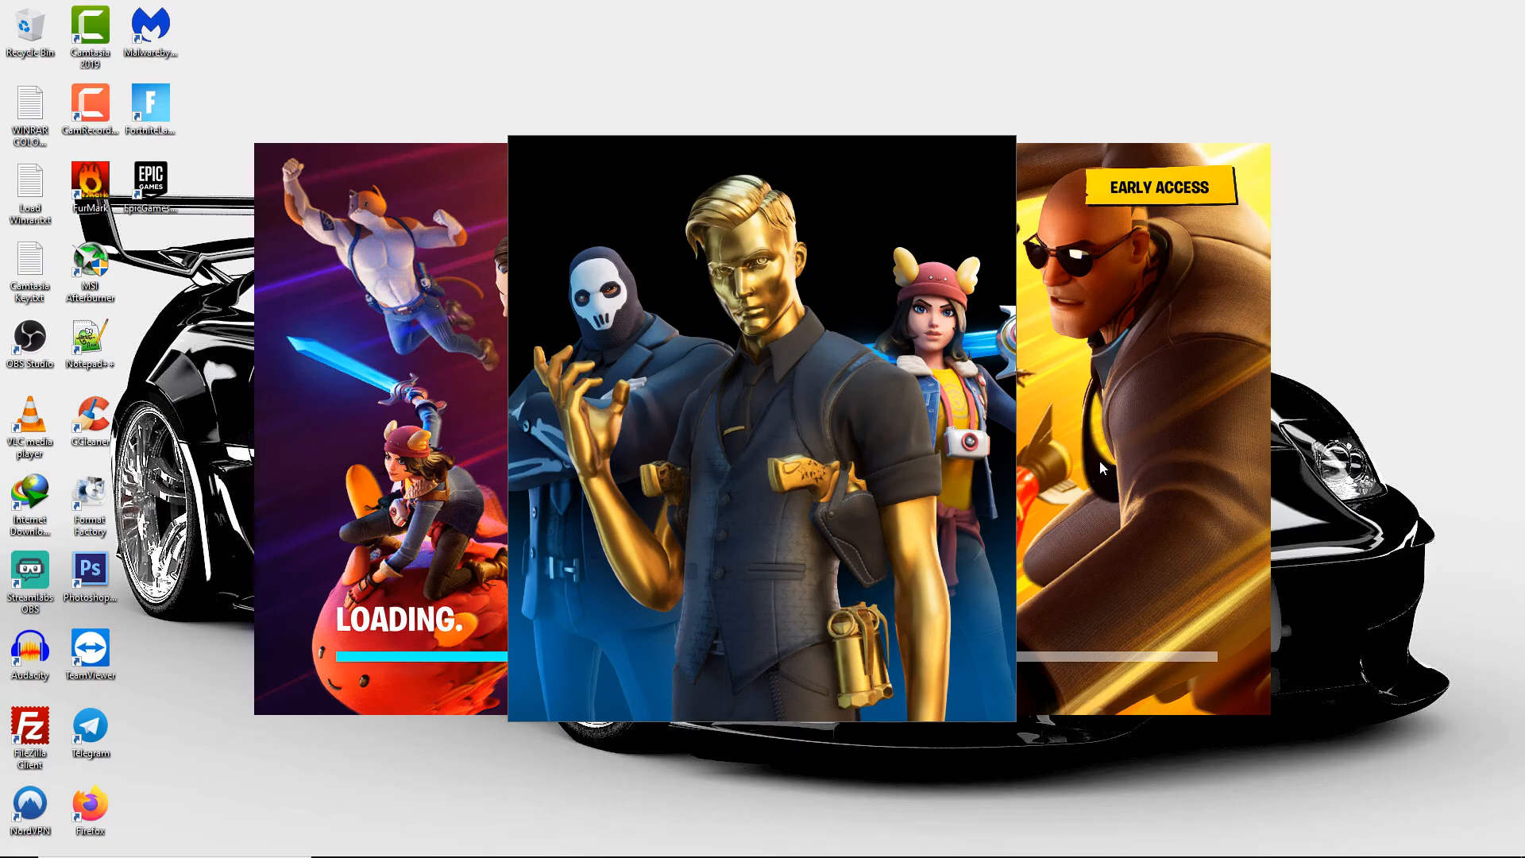
pyautogui.moveTo(1135, 529)
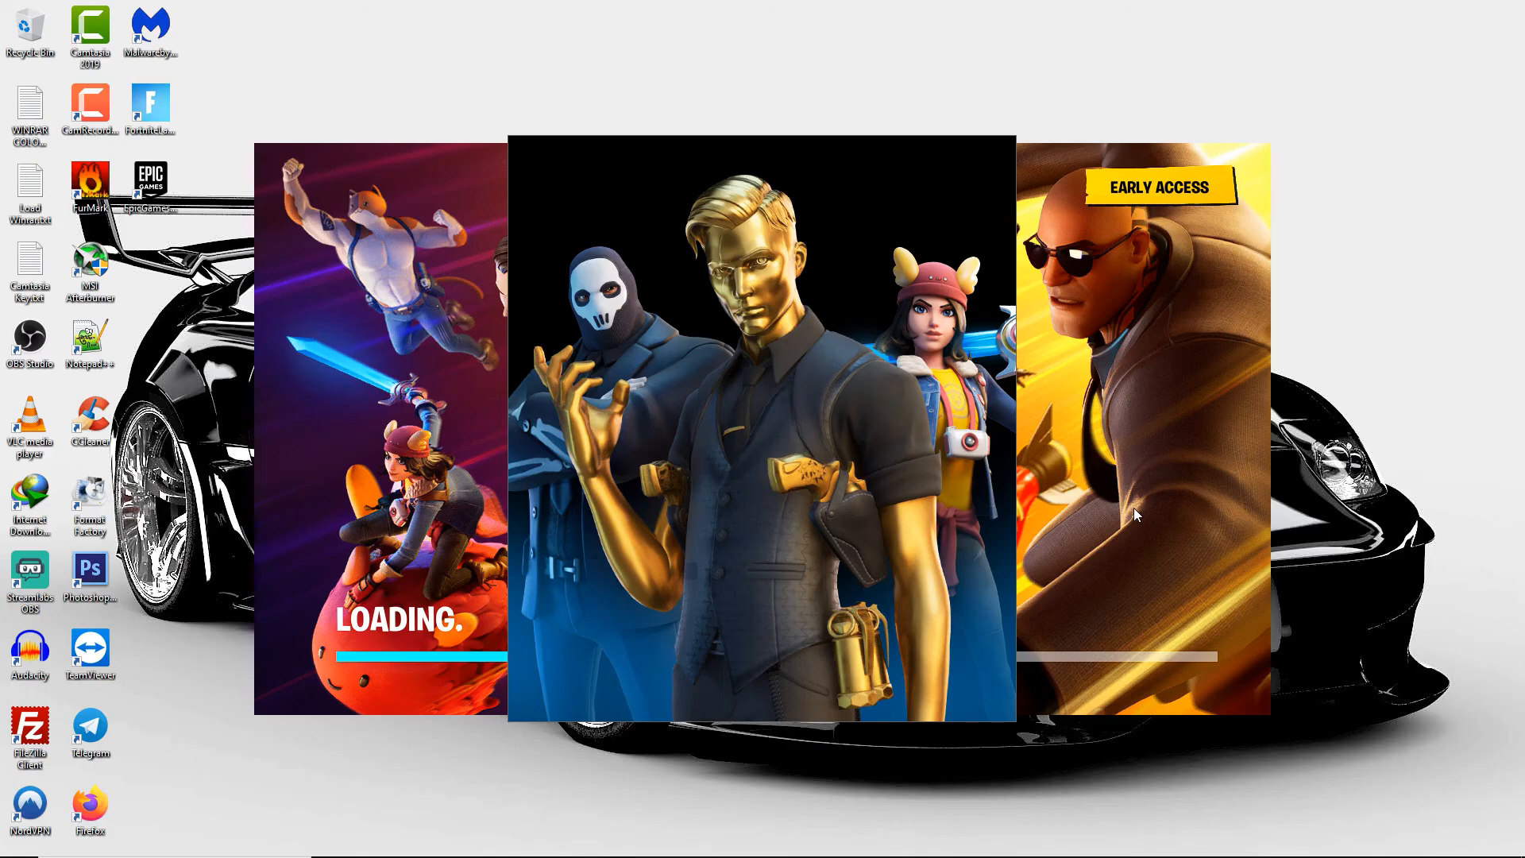
pyautogui.moveTo(1136, 511)
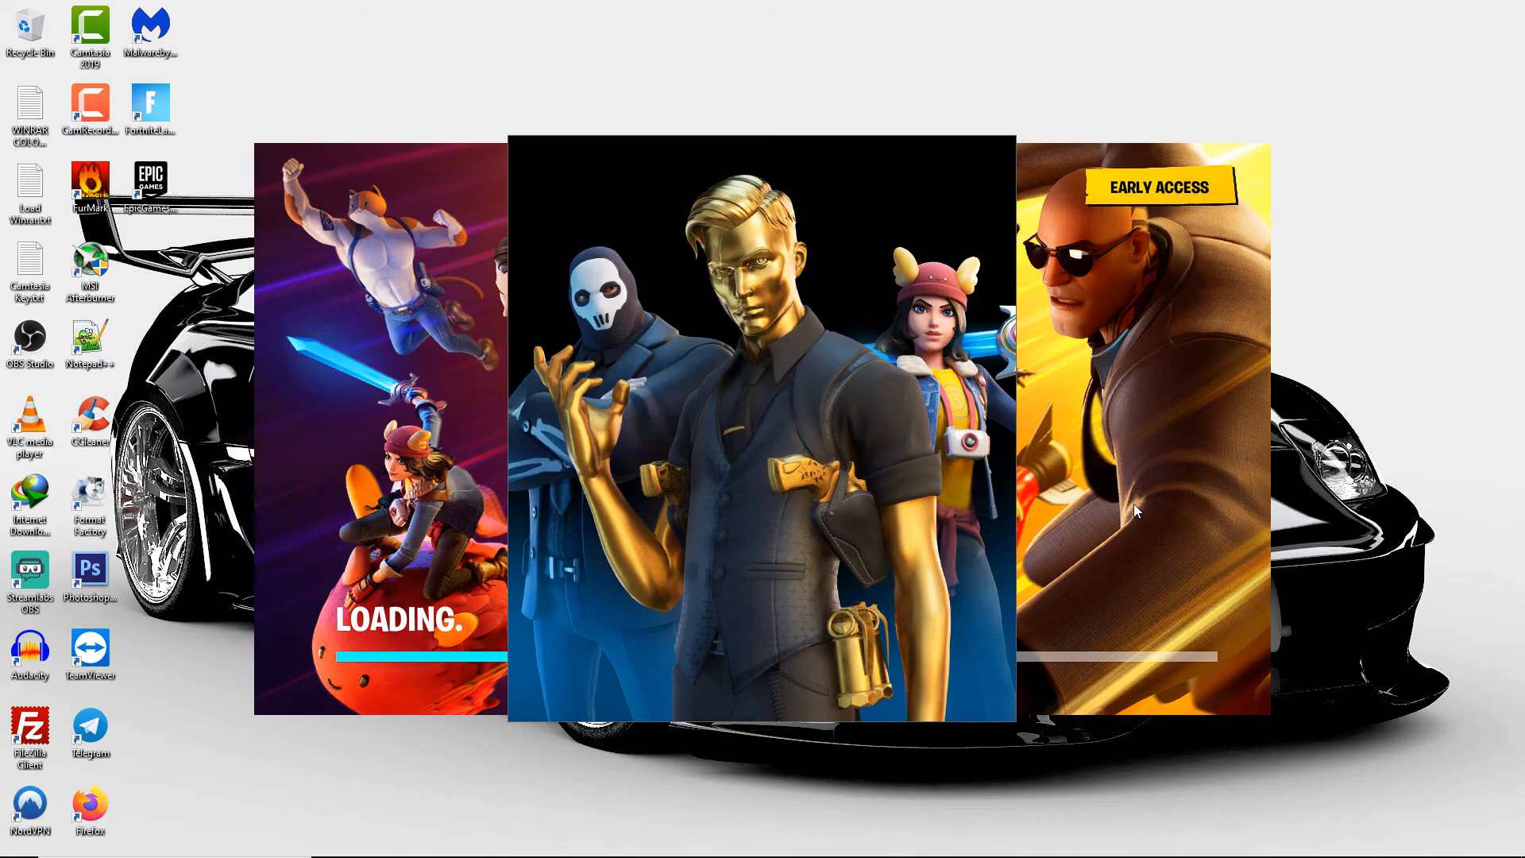
pyautogui.moveTo(1179, 446)
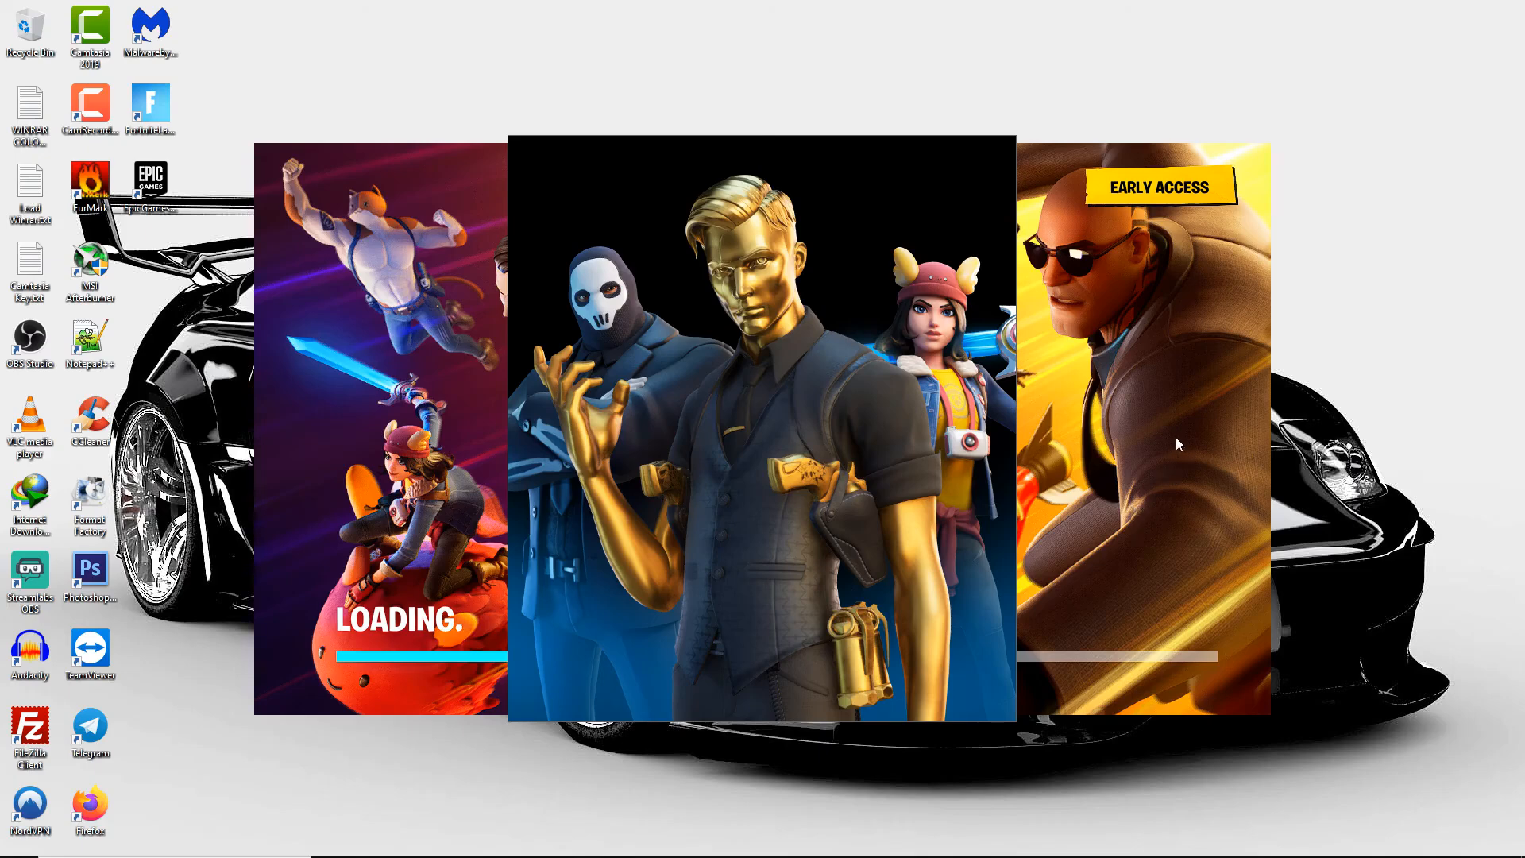
pyautogui.moveTo(1163, 446)
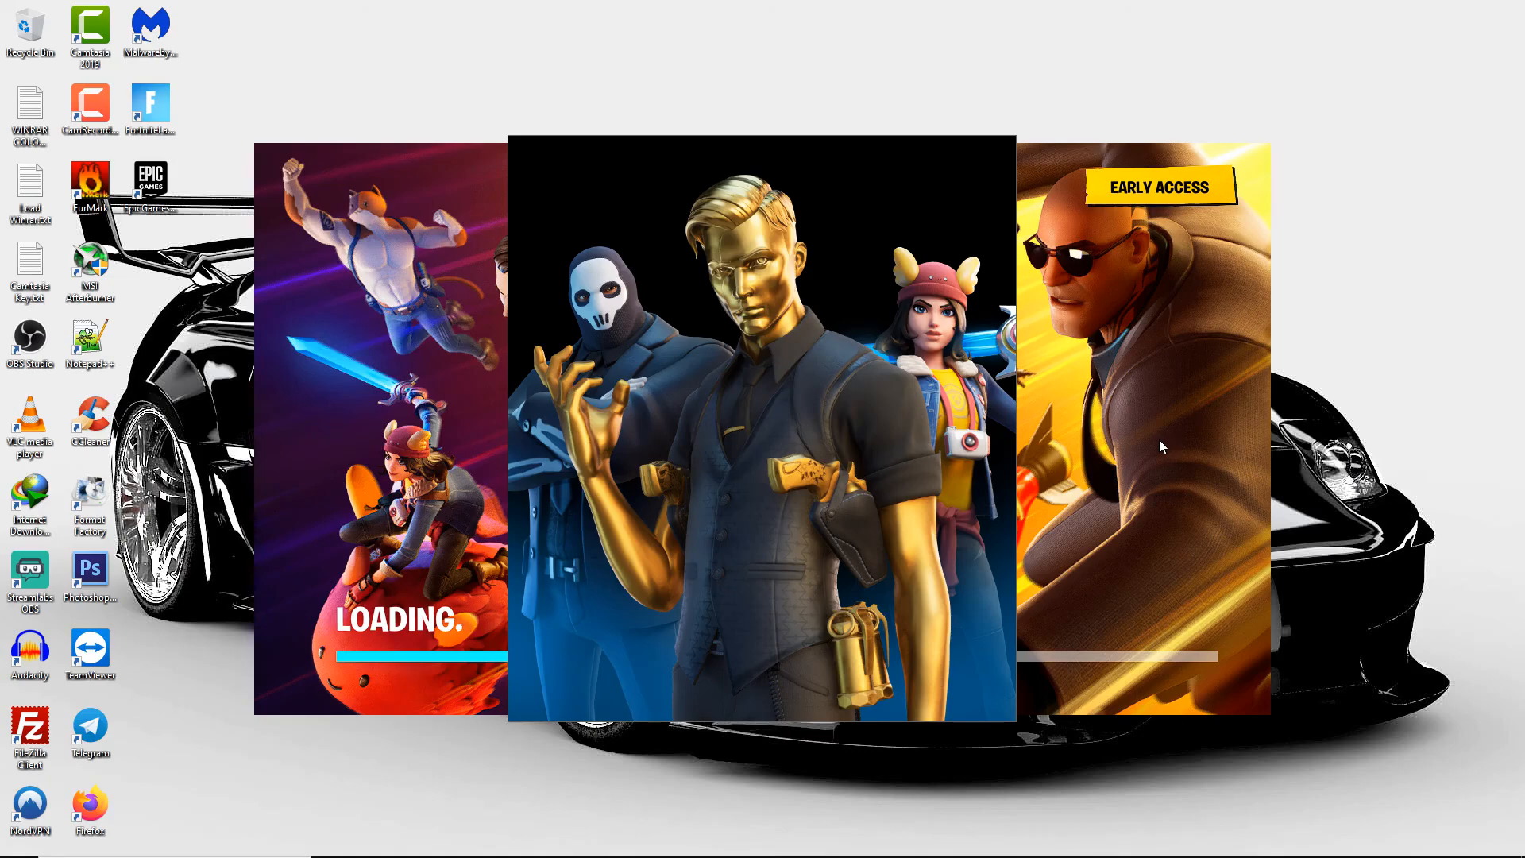
pyautogui.moveTo(1108, 404)
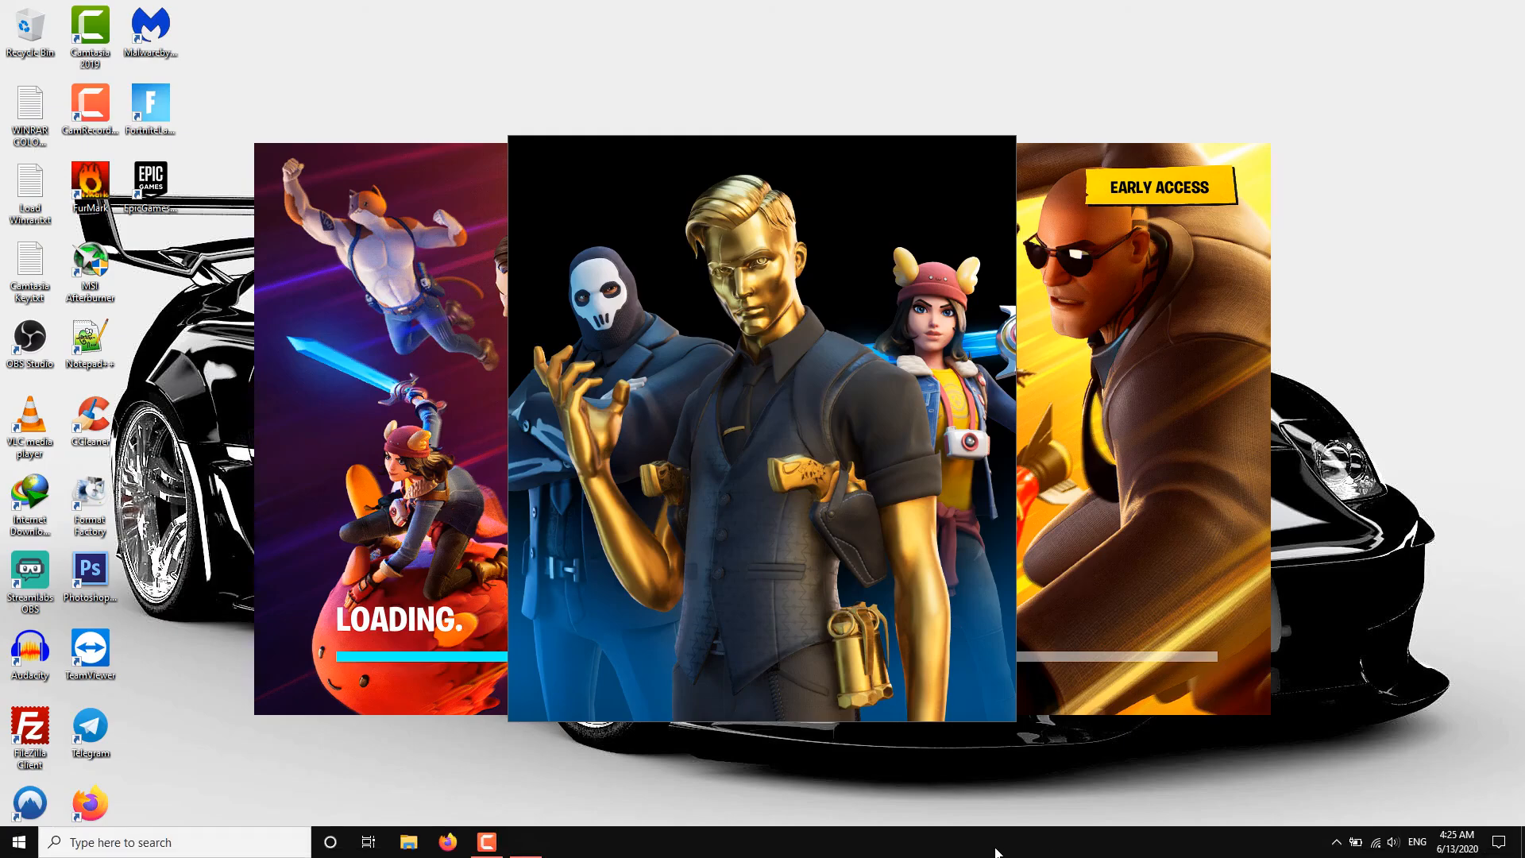
pyautogui.moveTo(1103, 479)
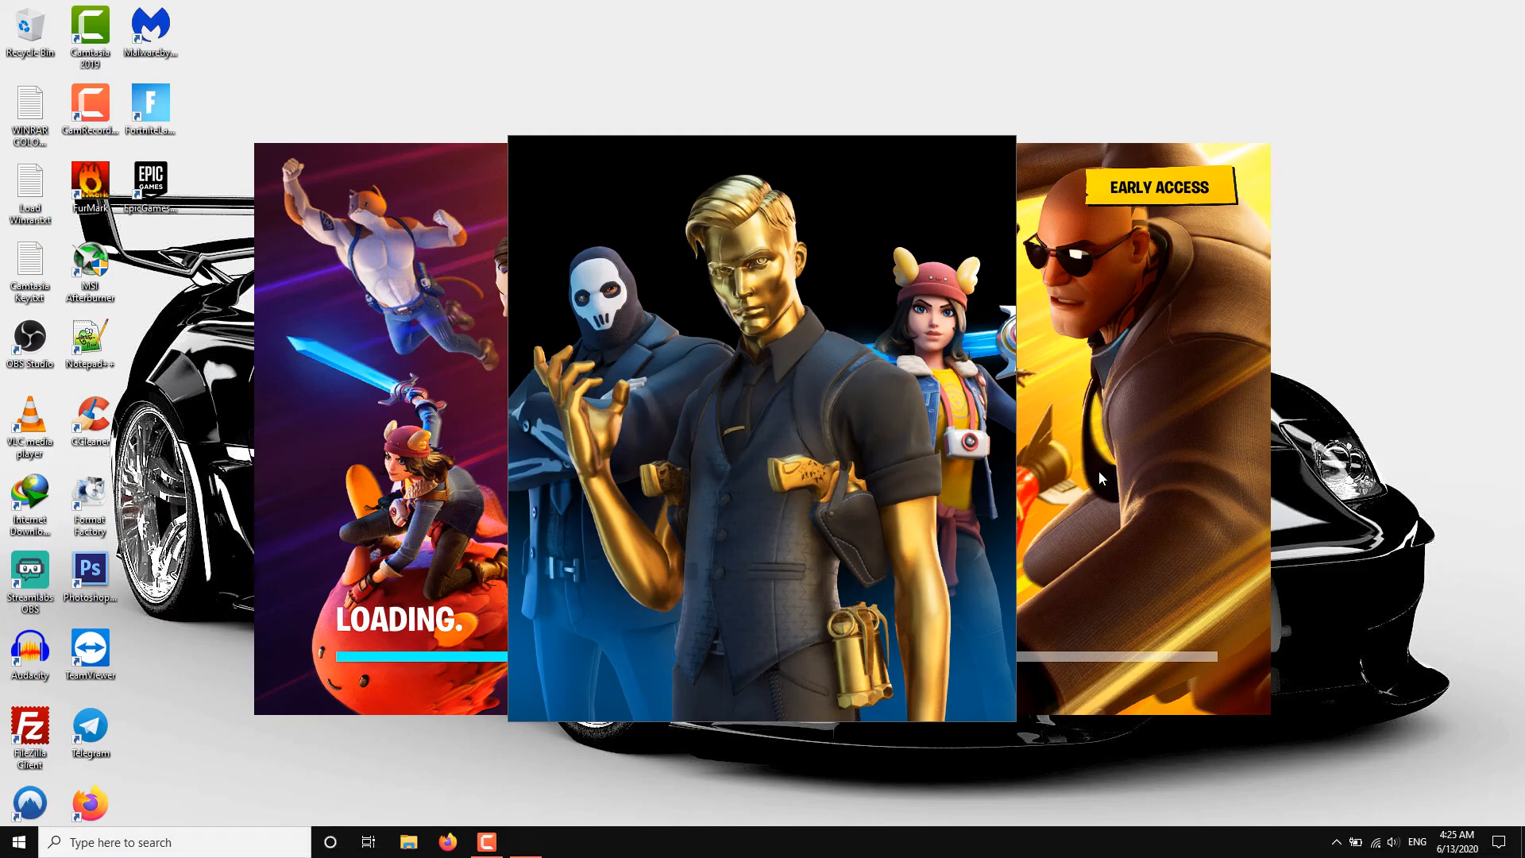
pyautogui.moveTo(910, 844)
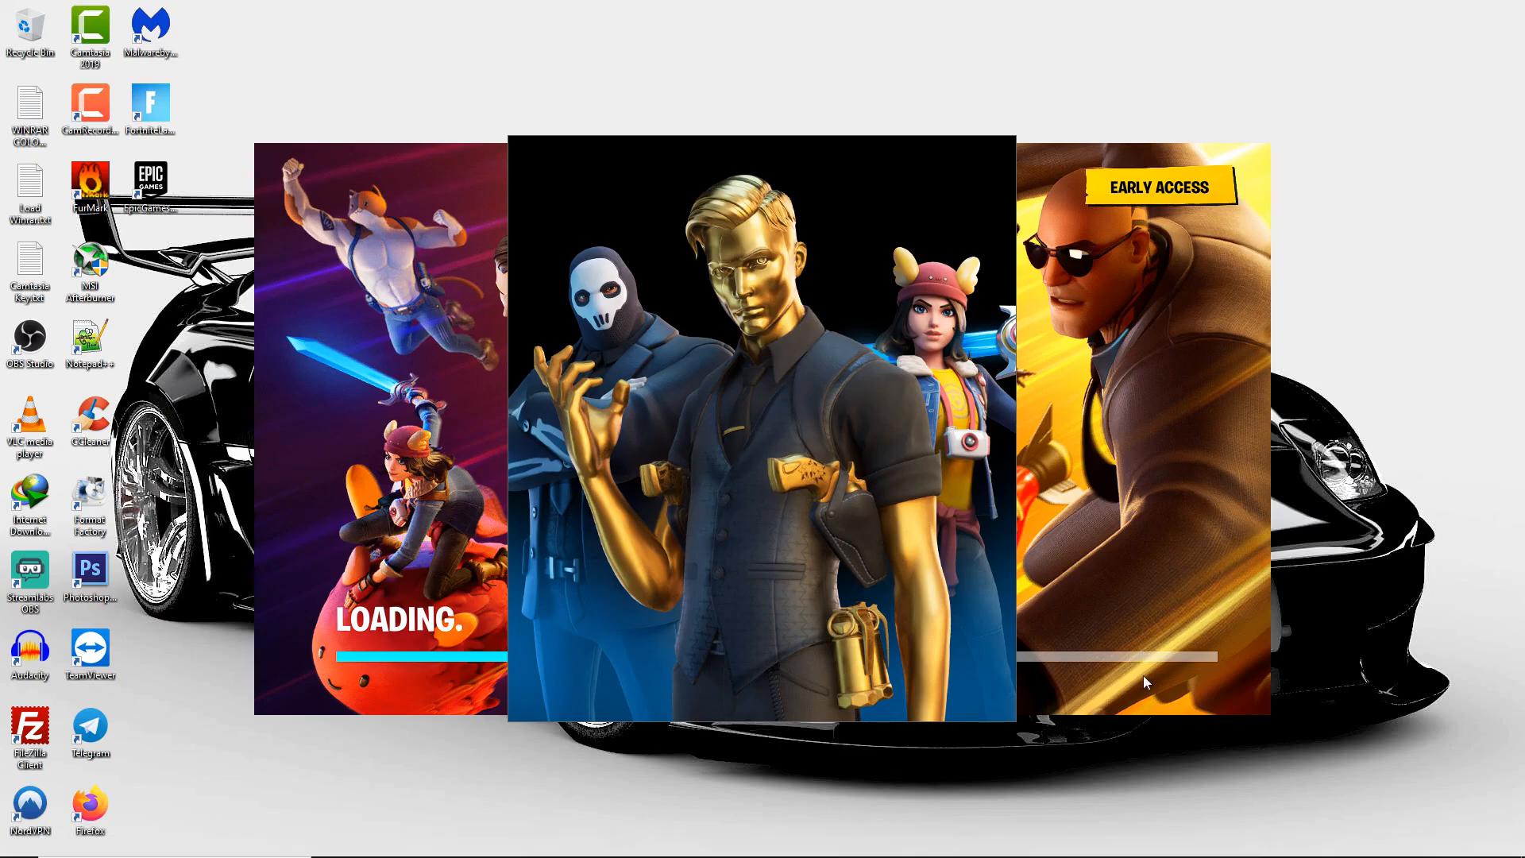
pyautogui.moveTo(600, 852)
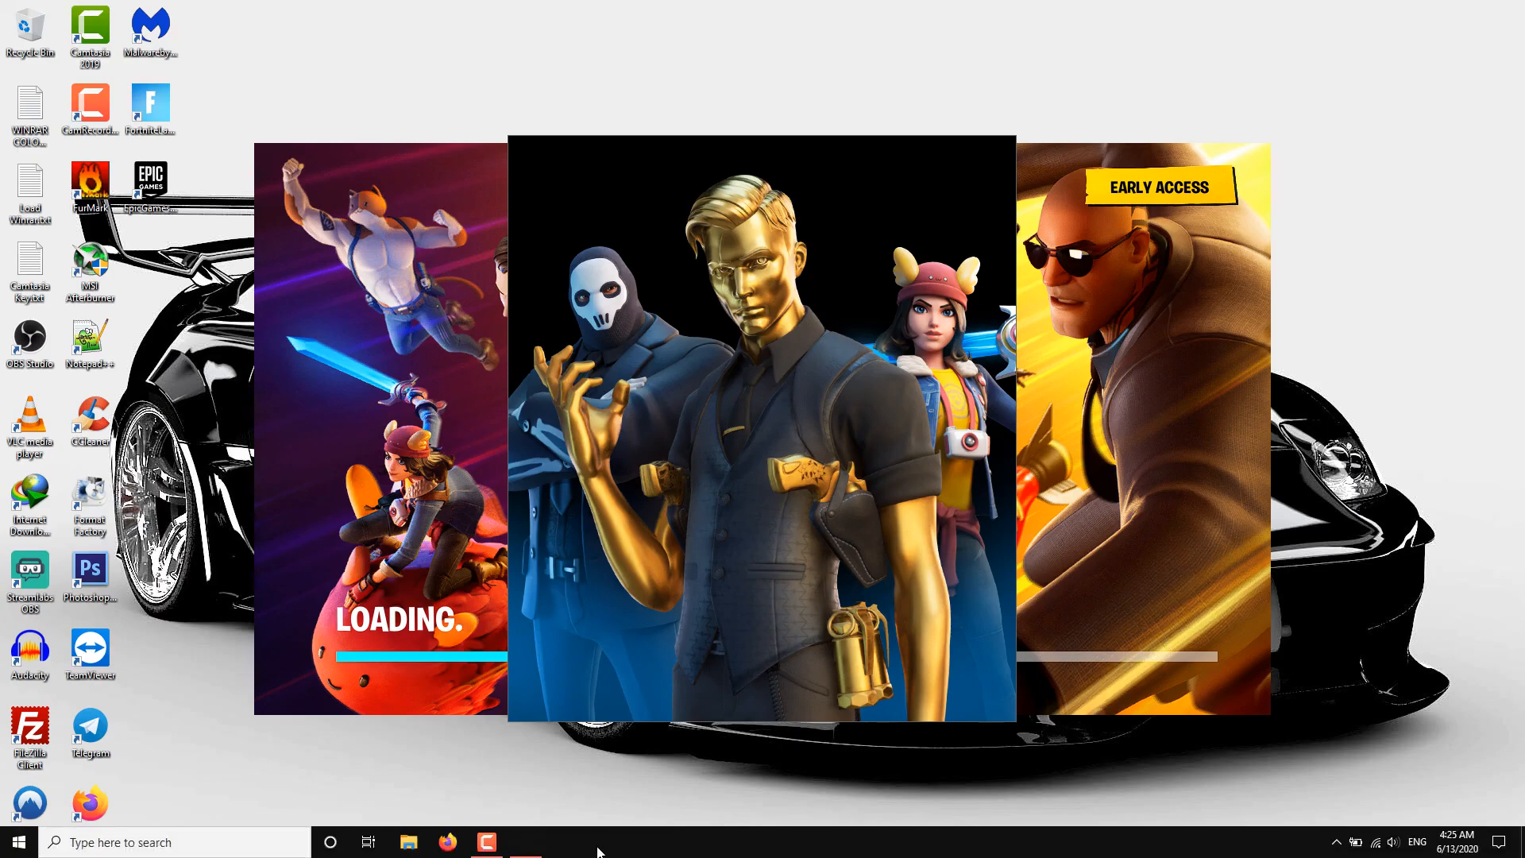
# Step: Wait on Fortnite's LOADING splash screen while its progress bar advances
pyautogui.click(486, 842)
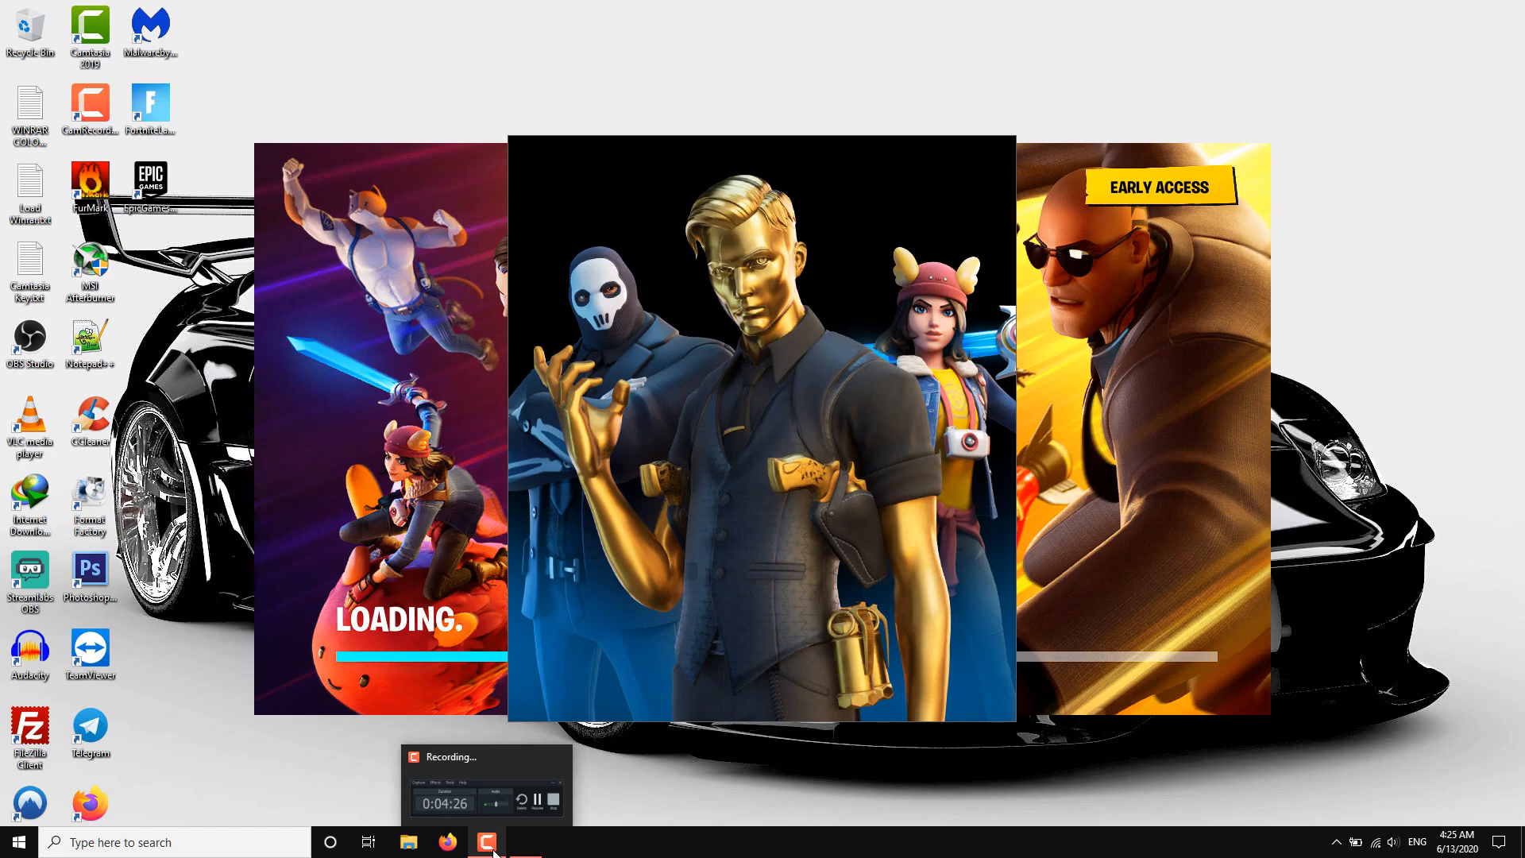